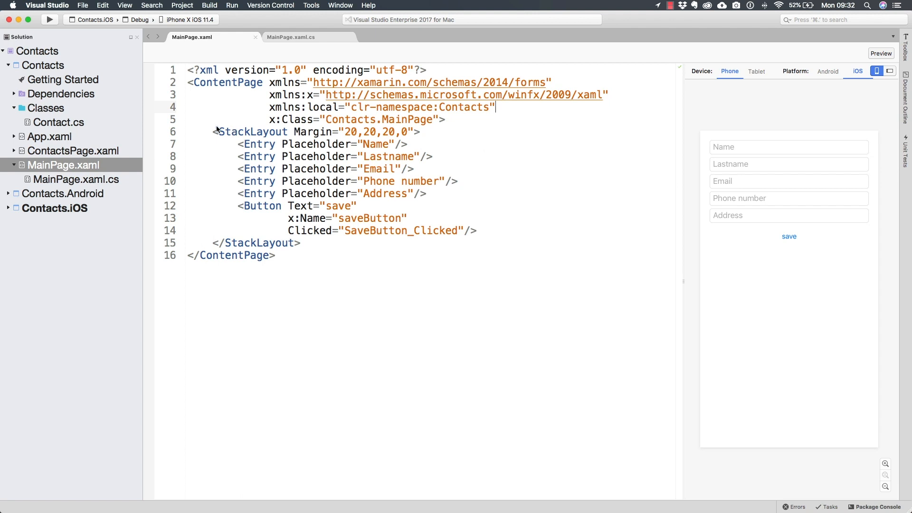
Step: Review Contact.cs from the Solution pad, then open MainPage.xaml.cs with its empty SaveButton_Clicked handler
{"action": "left_click", "coordinate": [58, 122]}
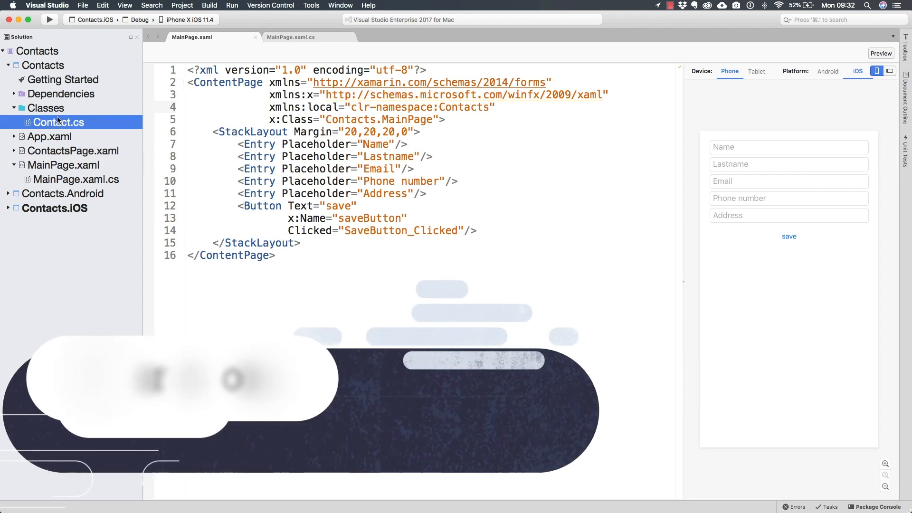
{"action": "double_click", "coordinate": [59, 122]}
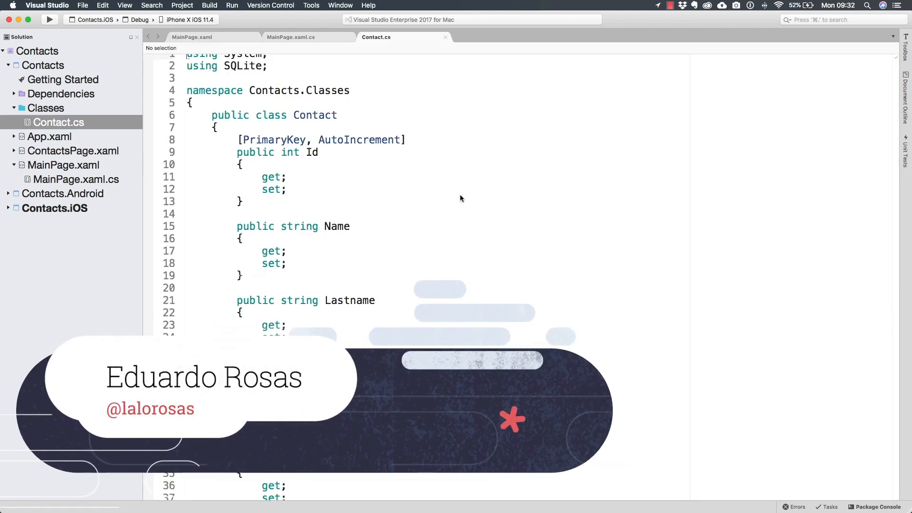
{"action": "left_click", "coordinate": [191, 37]}
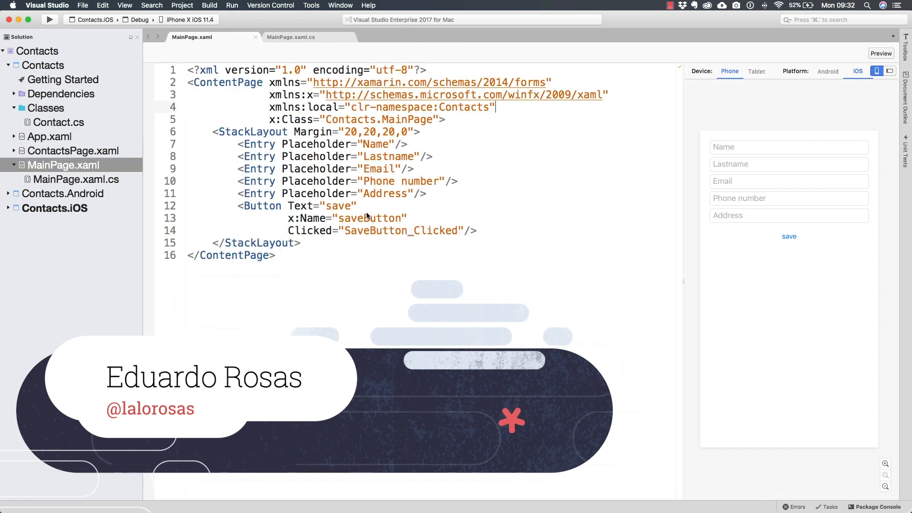
{"action": "mouse_move", "coordinate": [369, 218]}
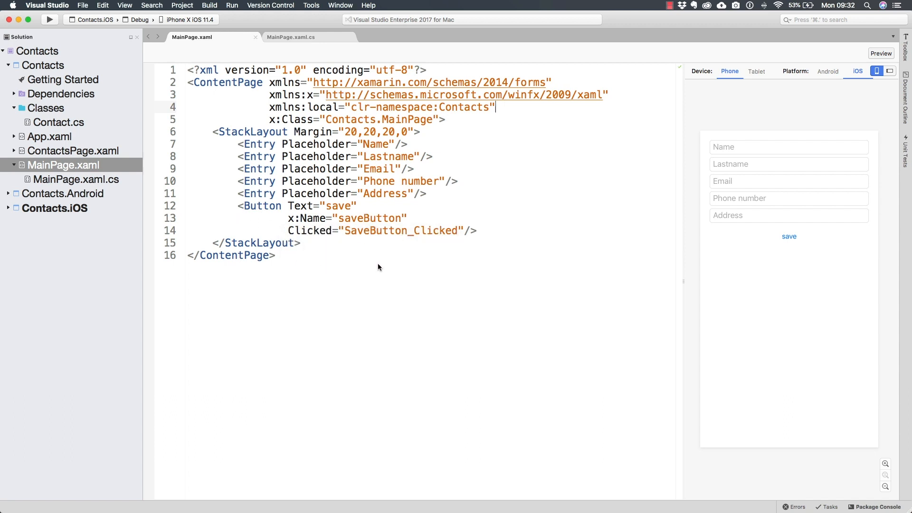
{"action": "double_click", "coordinate": [401, 230]}
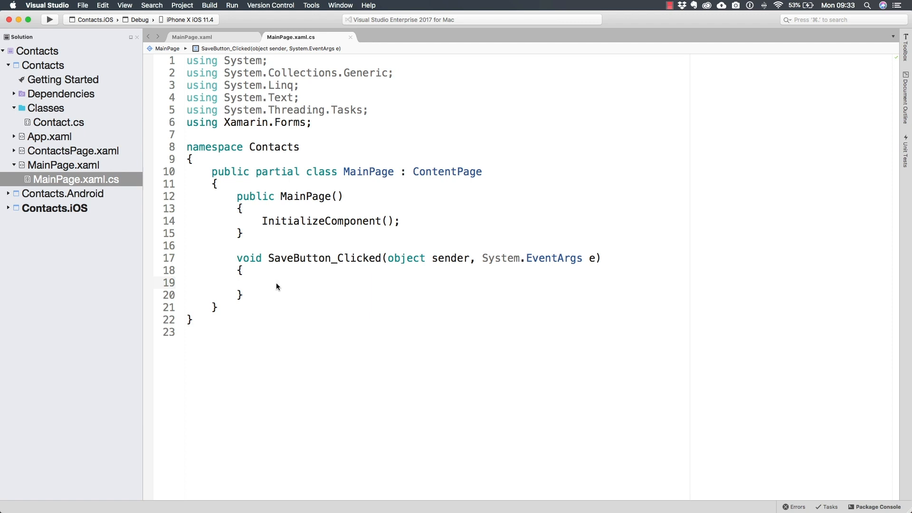
Step: Return to MainPage.xaml and point out the save button's x:Name and the first Entry
{"action": "left_click", "coordinate": [193, 37]}
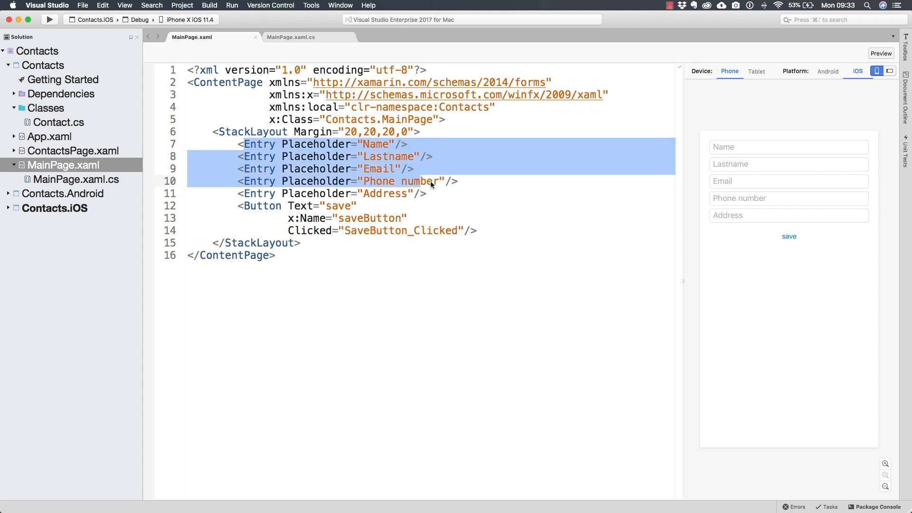
{"action": "left_click", "coordinate": [409, 145]}
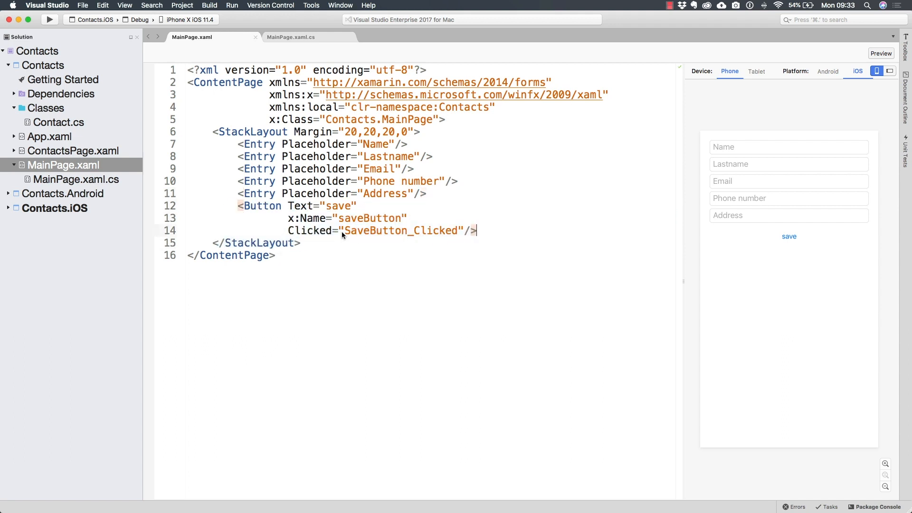
{"action": "double_click", "coordinate": [312, 219]}
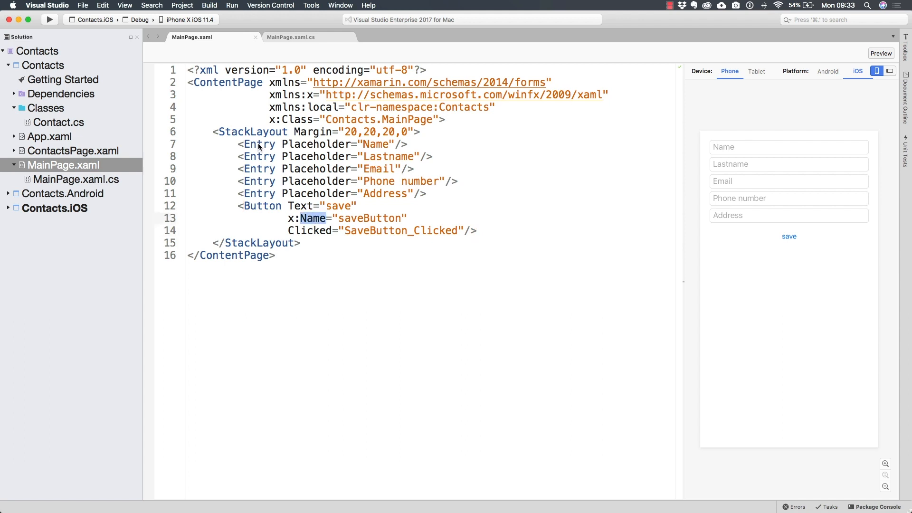
{"action": "double_click", "coordinate": [258, 143]}
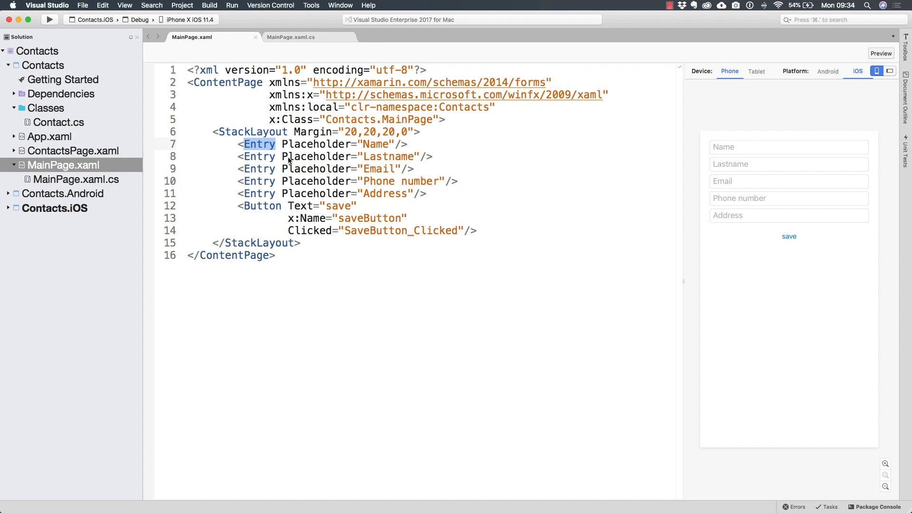
{"action": "mouse_move", "coordinate": [275, 194]}
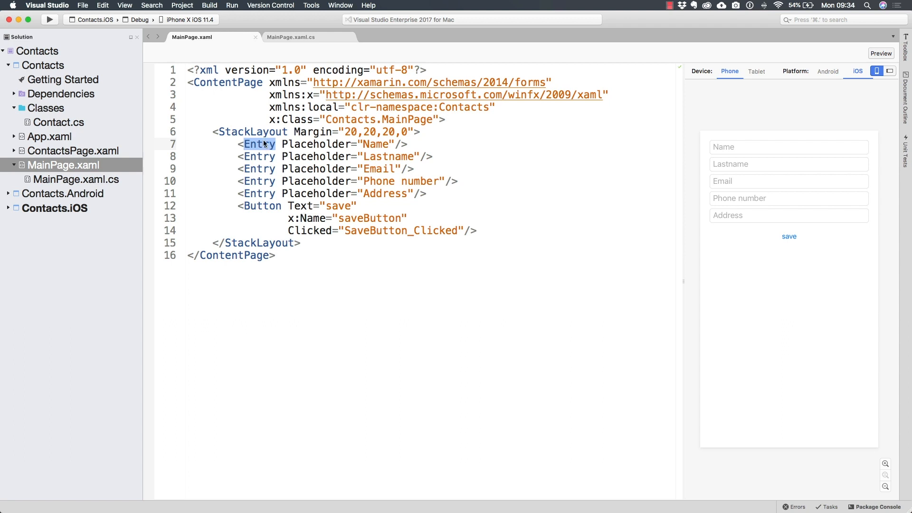
{"action": "mouse_move", "coordinate": [265, 145]}
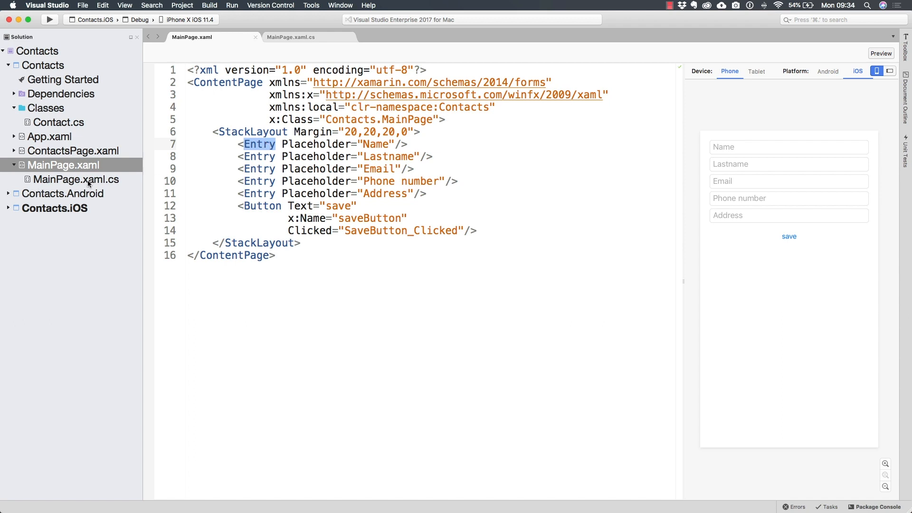
Step: Peek at MainPage.xaml.cs, come back to the markup and place the cursor in the first Entry
{"action": "left_click", "coordinate": [290, 37]}
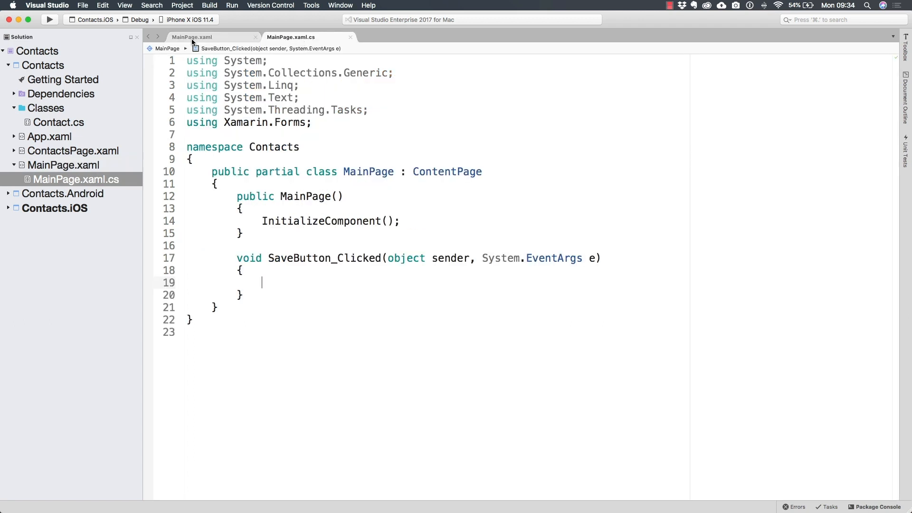
{"action": "left_click", "coordinate": [191, 37]}
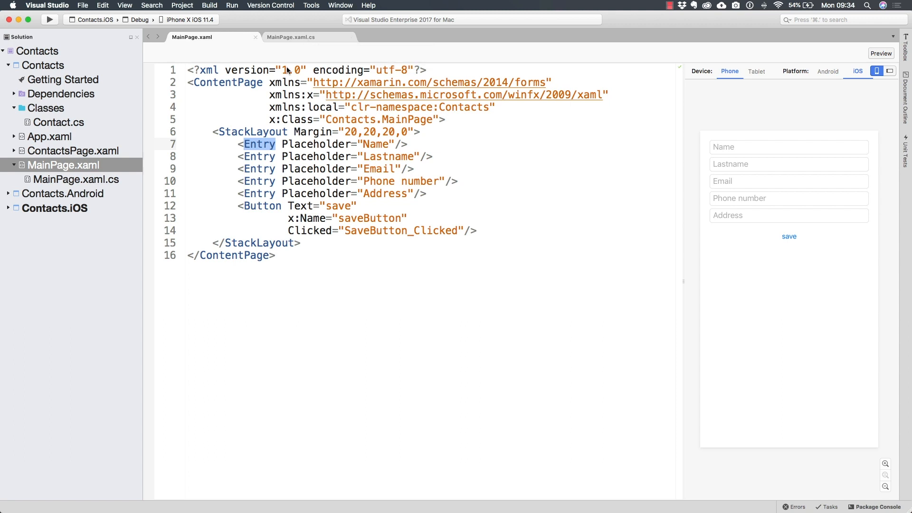
{"action": "left_click", "coordinate": [278, 144]}
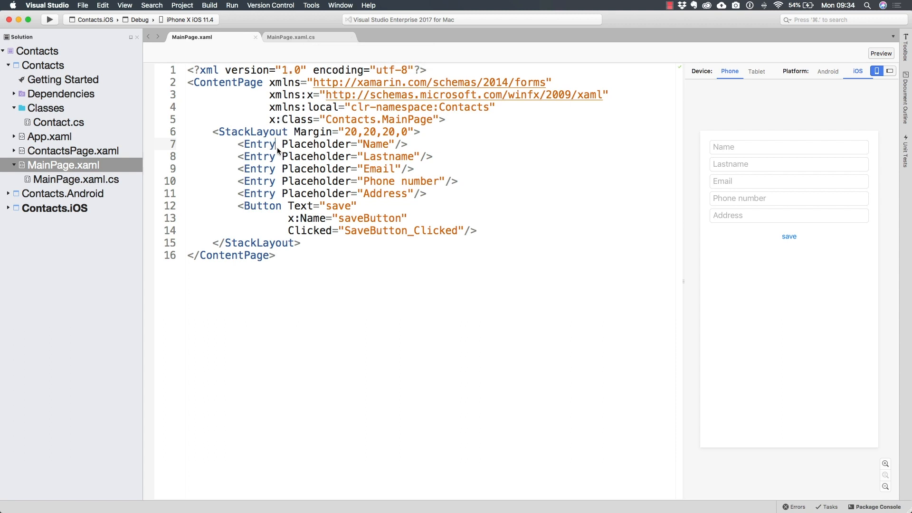
Step: Name the first two Entry fields nameEntry and lastnameEntry, modelled on the save button's x:Name
{"action": "type", "text": "x:Name=\""}
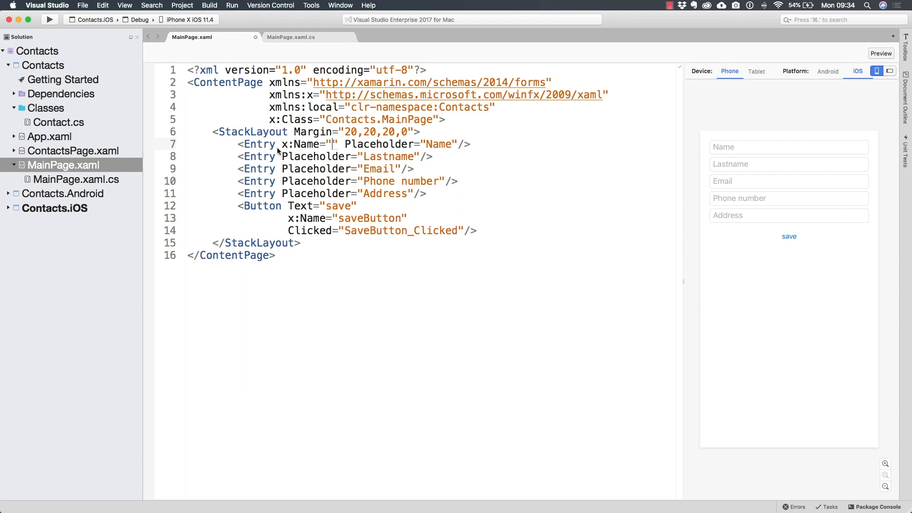
{"action": "type", "text": "nameEntry"}
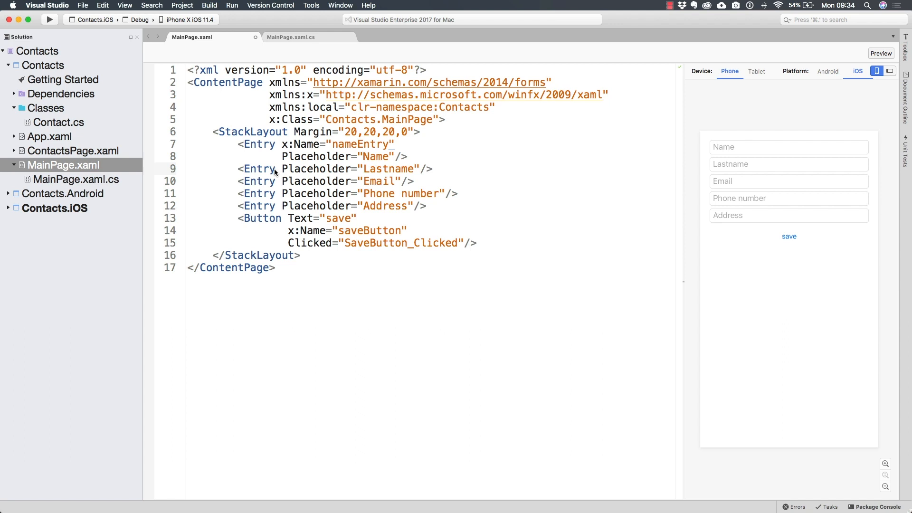
{"action": "type", "text": "x:Name=\"\""}
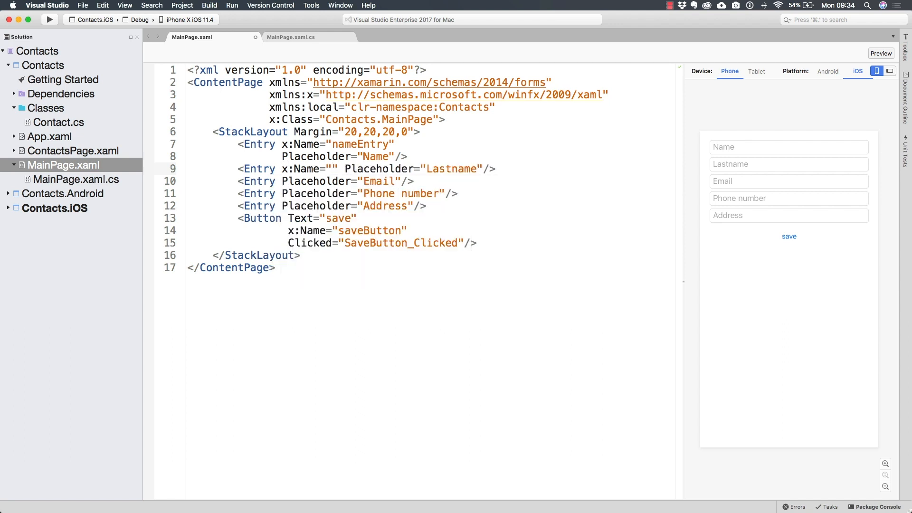
{"action": "type", "text": "lastname"}
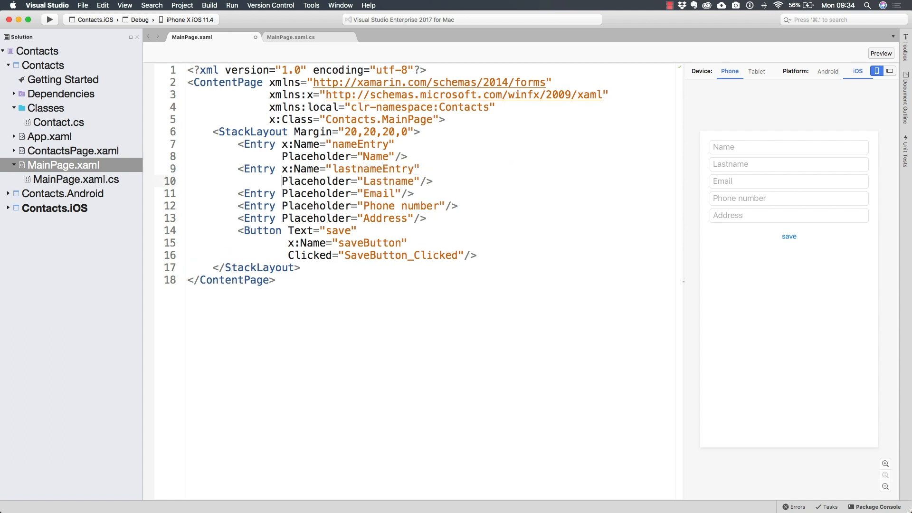
{"action": "double_click", "coordinate": [342, 243]}
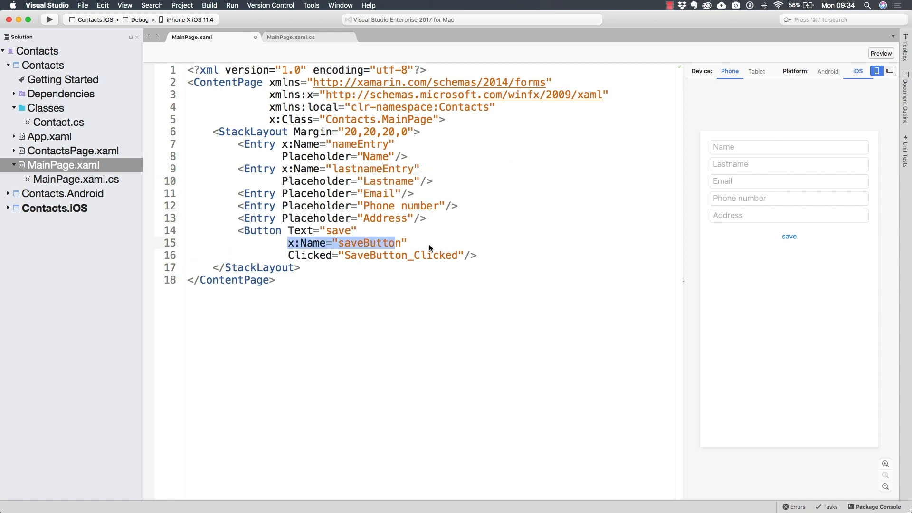
{"action": "mouse_move", "coordinate": [369, 242]}
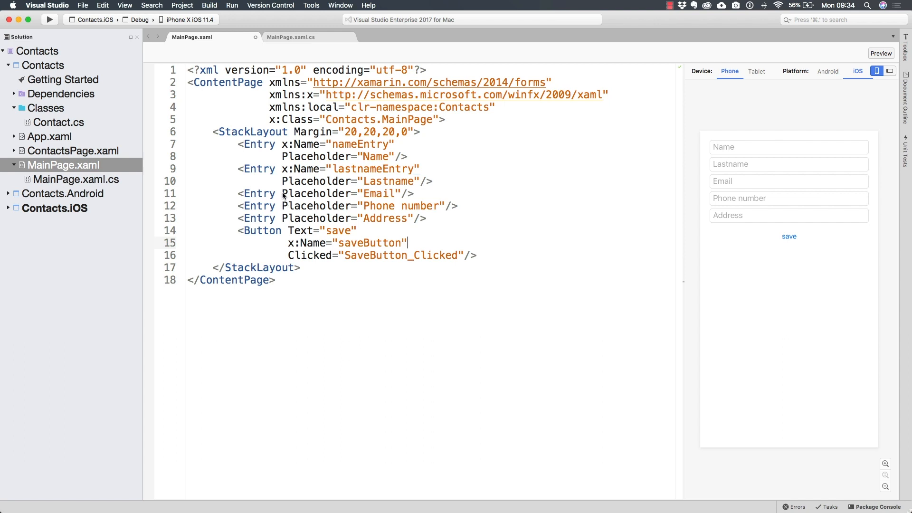
Step: Name the remaining Entry fields emailEntry, phoneEntry and addressEntry
{"action": "type", "text": "x:Name=\""}
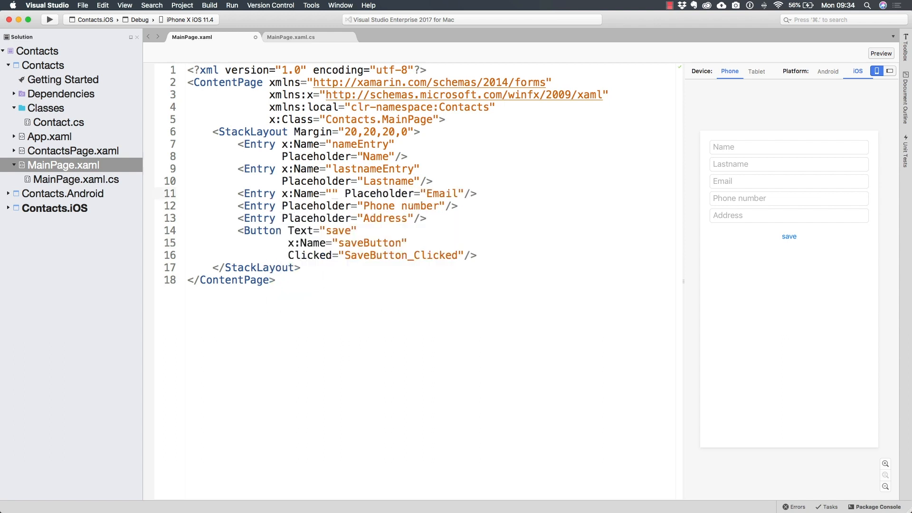
{"action": "type", "text": "emial"}
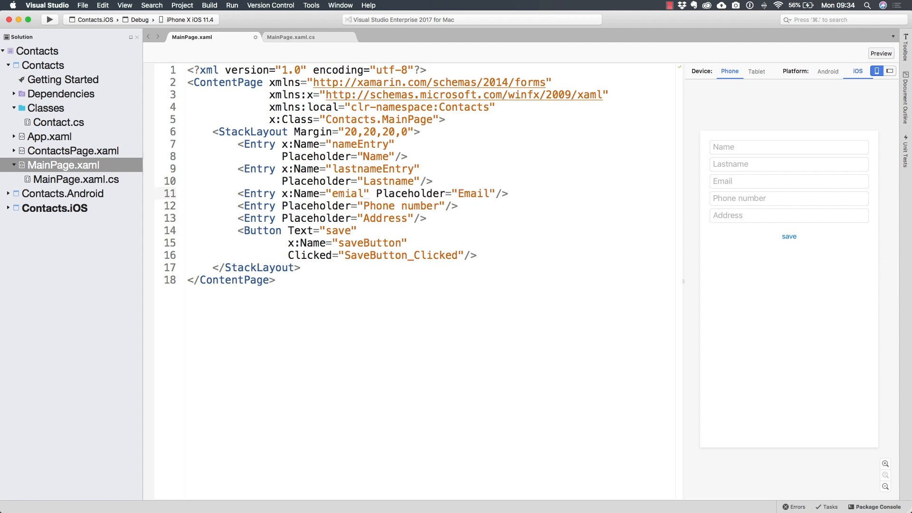
{"action": "type", "text": "emailEntru"}
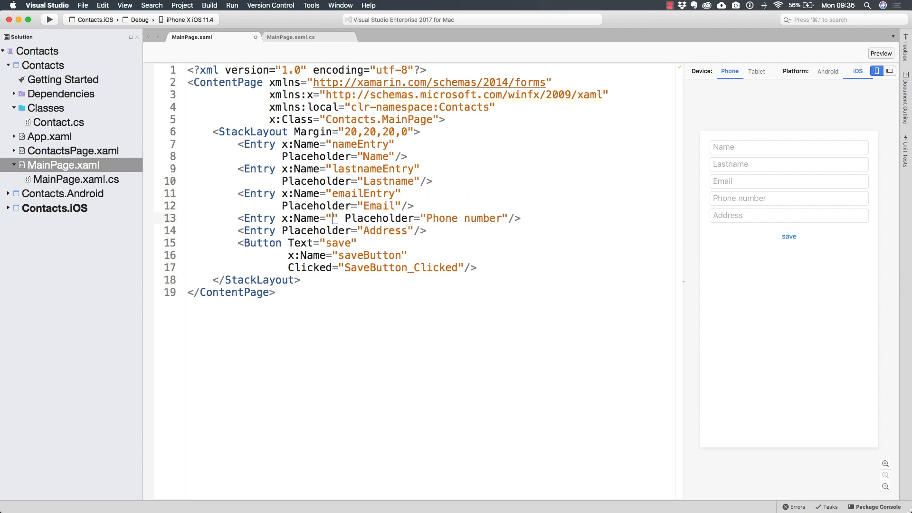
{"action": "type", "text": "phoneEntry\""}
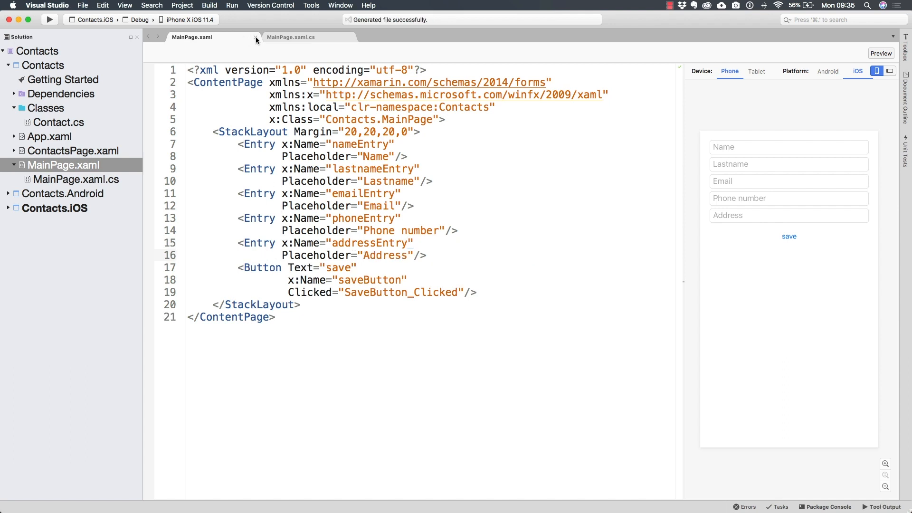
Step: In SaveButton_Clicked write 'Contact contact = new Contact()' with an empty object initializer
{"action": "left_click", "coordinate": [290, 37]}
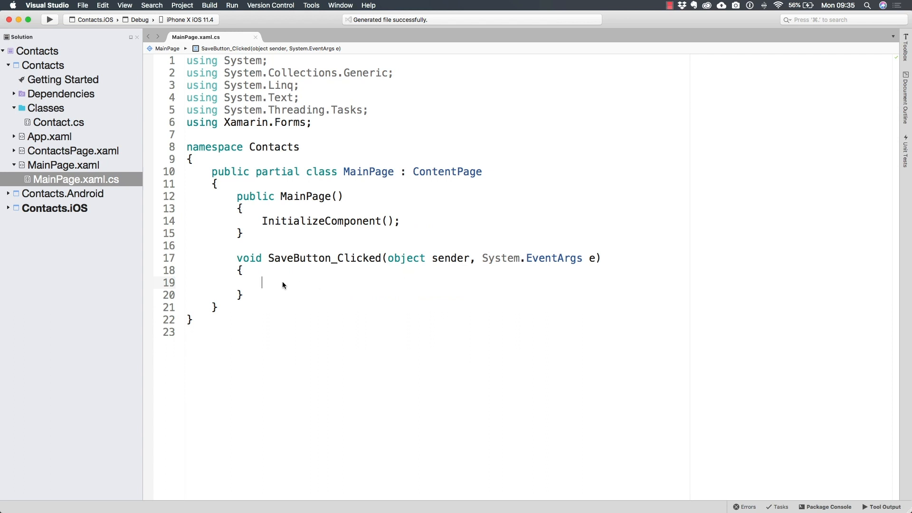
{"action": "mouse_move", "coordinate": [284, 286]}
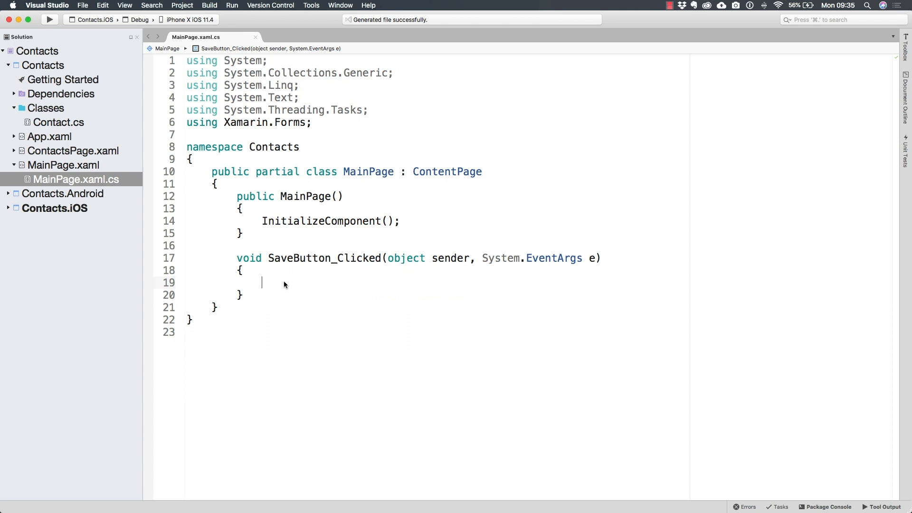
{"action": "type", "text": "Cont"}
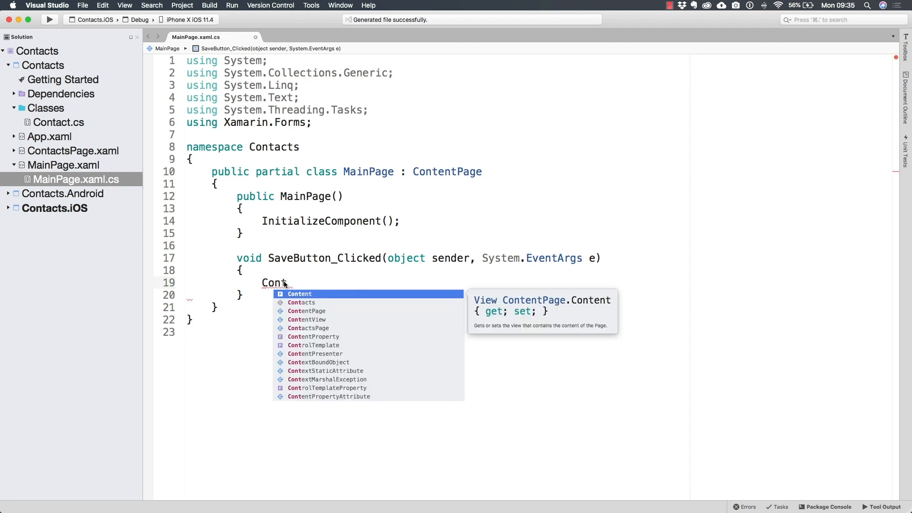
{"action": "type", "text": "act"}
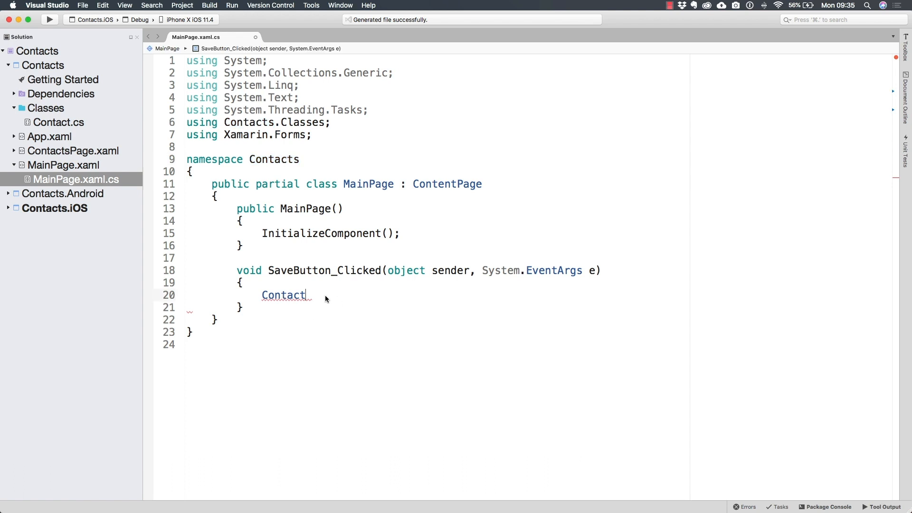
{"action": "type", "text": "contact ="}
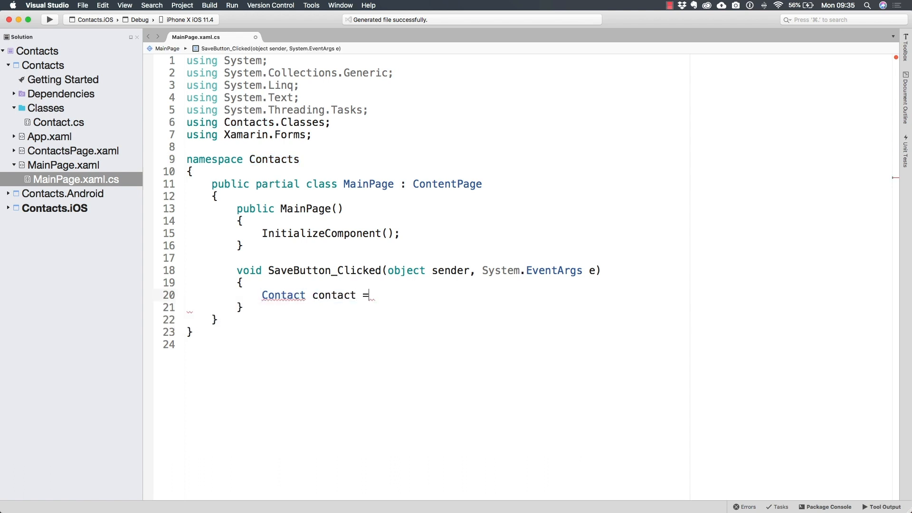
{"action": "type", "text": "new Contact()"}
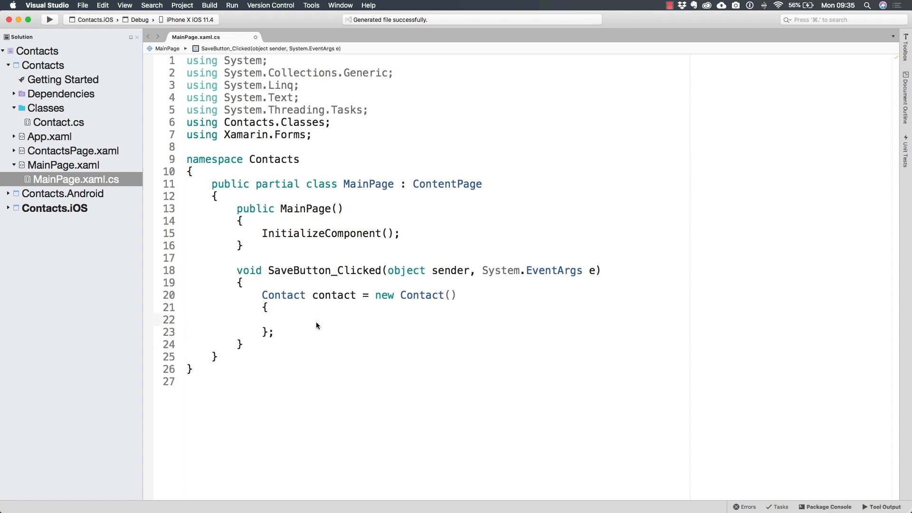
Step: Assign Name = nameEntry.Text and Lastname = lastnameEntry.Text in the initializer
{"action": "type", "text": "na"}
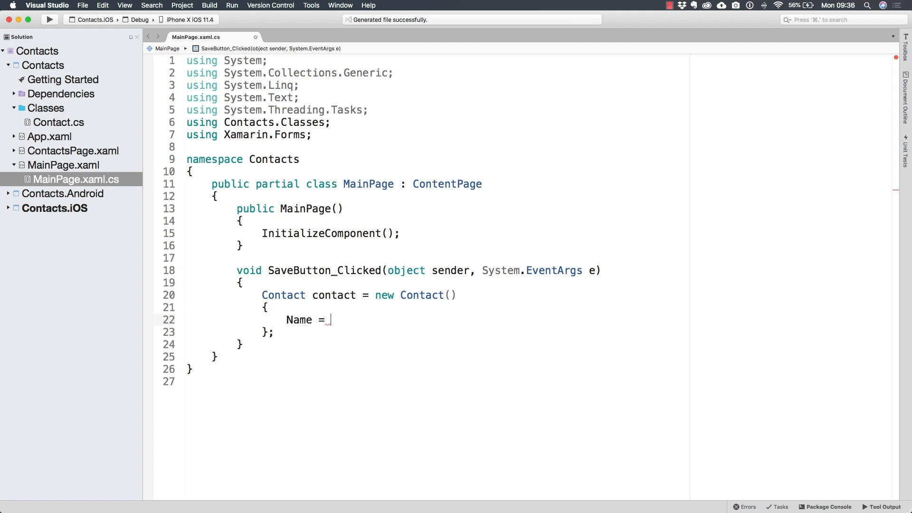
{"action": "type", "text": "nameEntry.tr"}
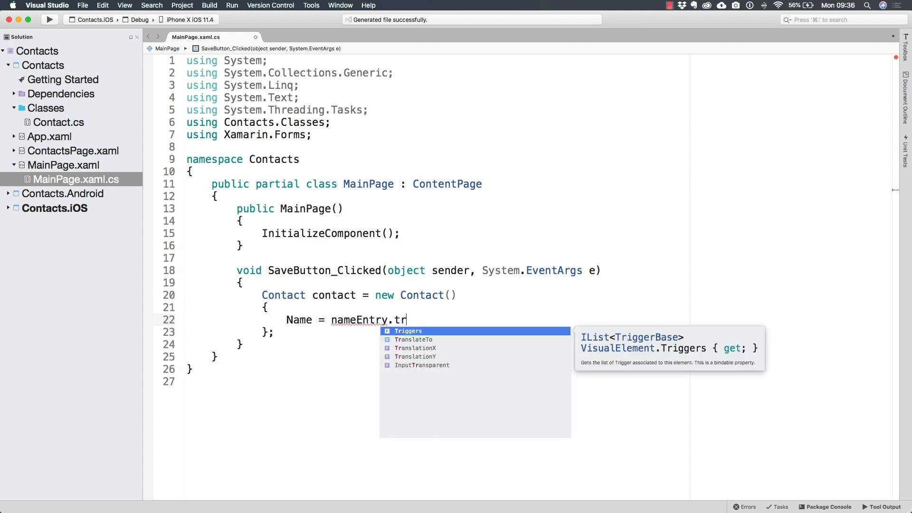
{"action": "type", "text": "Text,"}
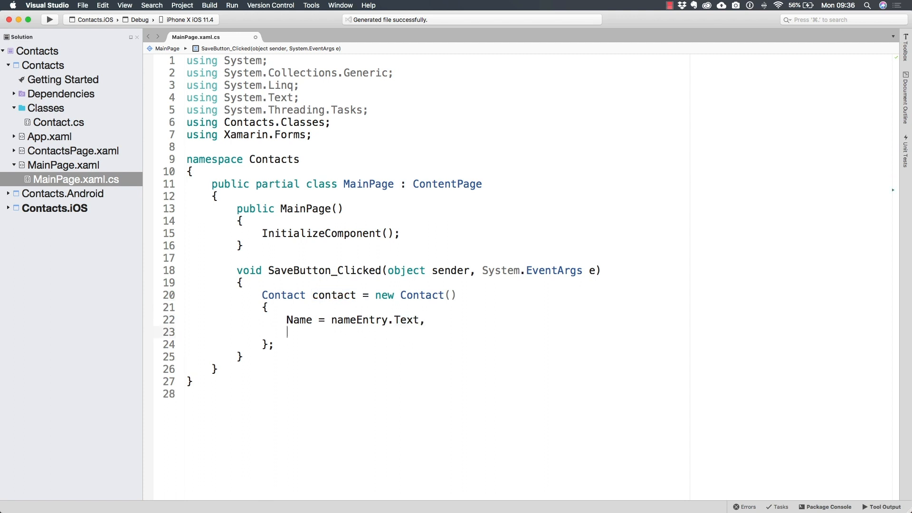
{"action": "type", "text": "Lastname"}
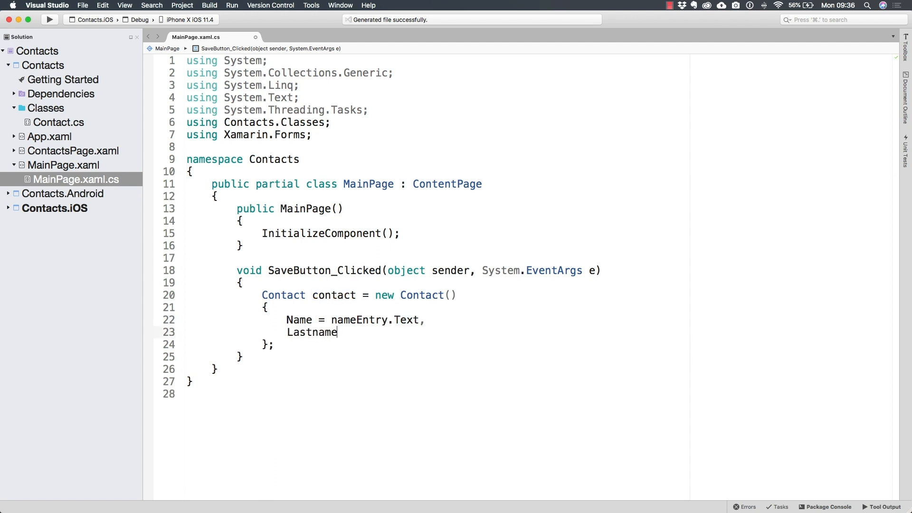
{"action": "type", "text": "= lastnameEntry.te"}
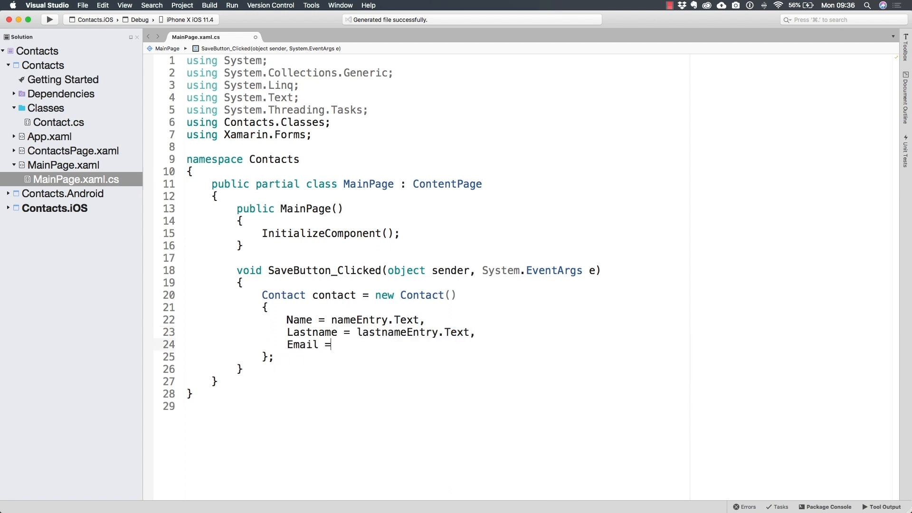
Step: Assign Email, PhoneNumber and Address from emailEntry, phoneEntry and addressEntry Text
{"action": "type", "text": "emailEntry.Text,"}
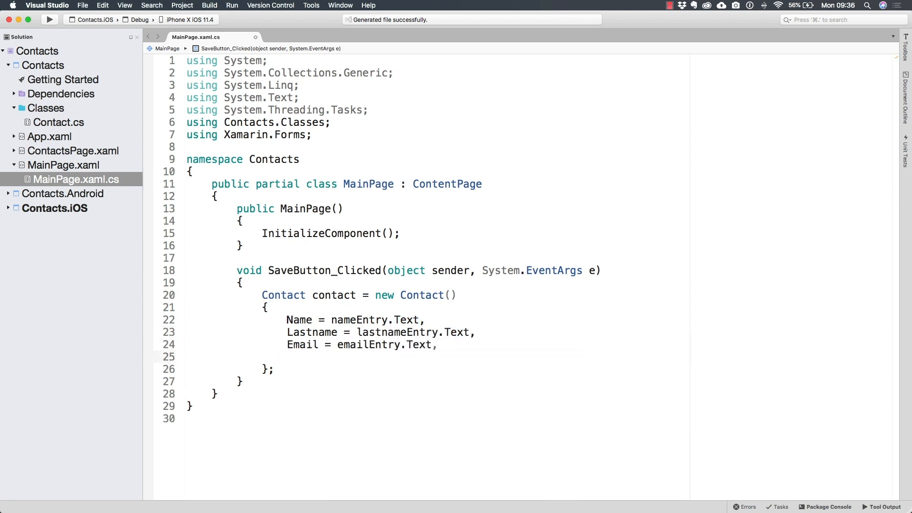
{"action": "type", "text": "PhoneNumber = phoneEntry.Text,"}
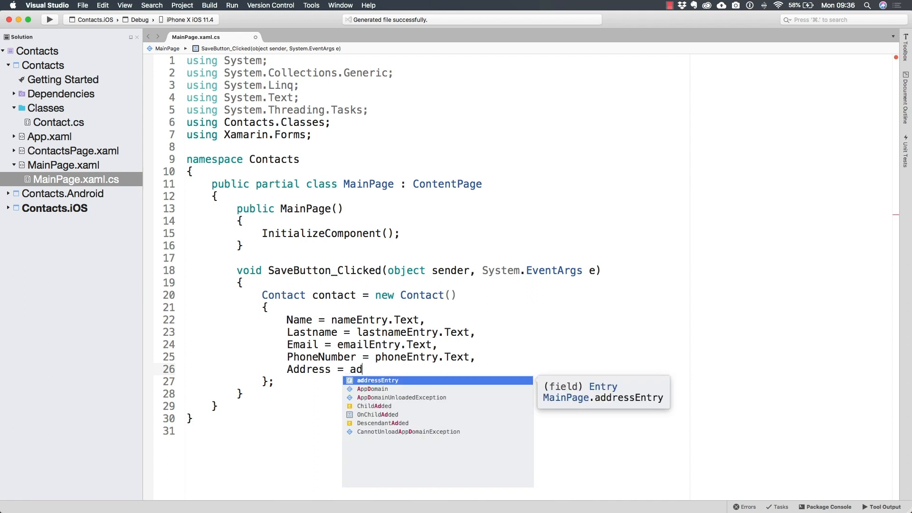
{"action": "type", "text": "dressEntry.te"}
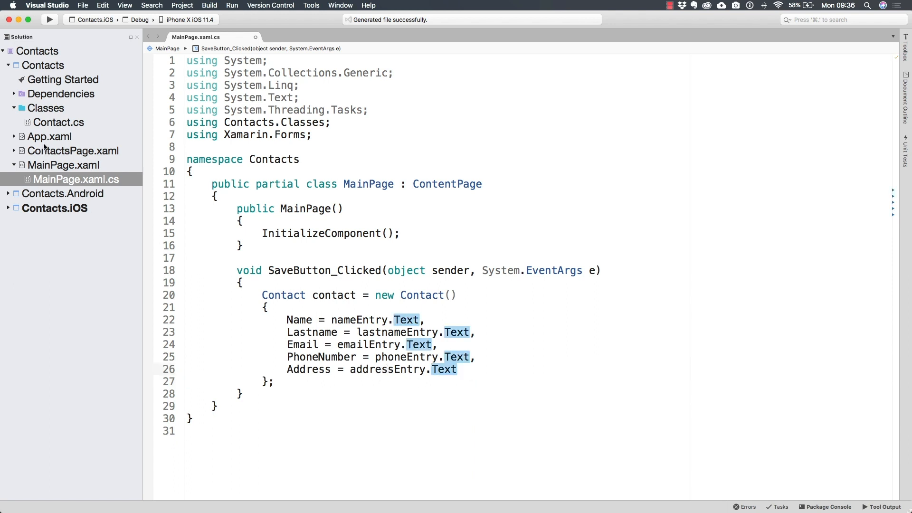
Step: Check the Contact class's properties, then return to MainPage.xaml.cs below the initializer
{"action": "left_click", "coordinate": [59, 122]}
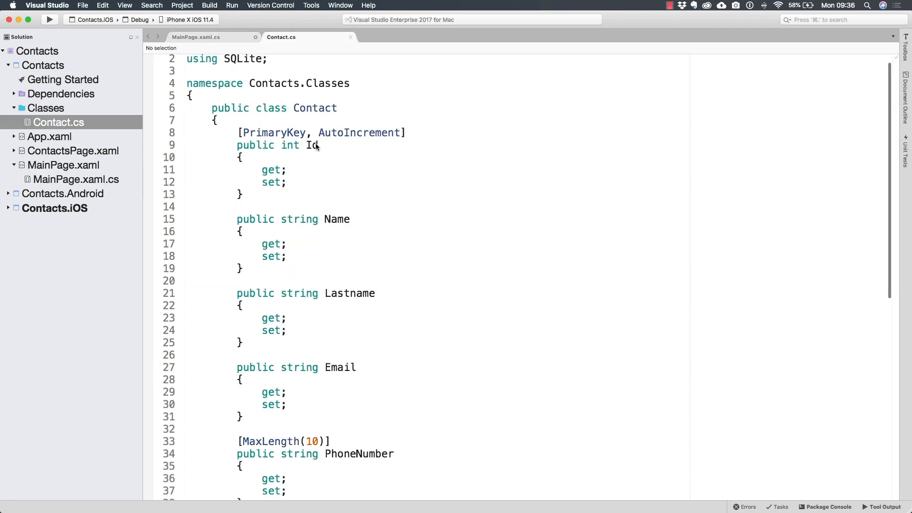
{"action": "double_click", "coordinate": [359, 133]}
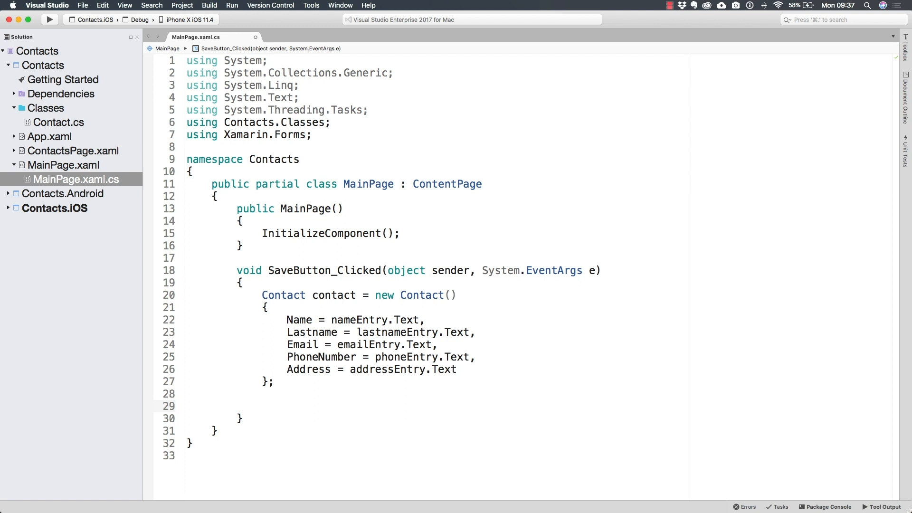
Step: Start a using statement below the initializer holding SQLite.SQLiteConnection from IntelliSense
{"action": "left_click", "coordinate": [262, 406]}
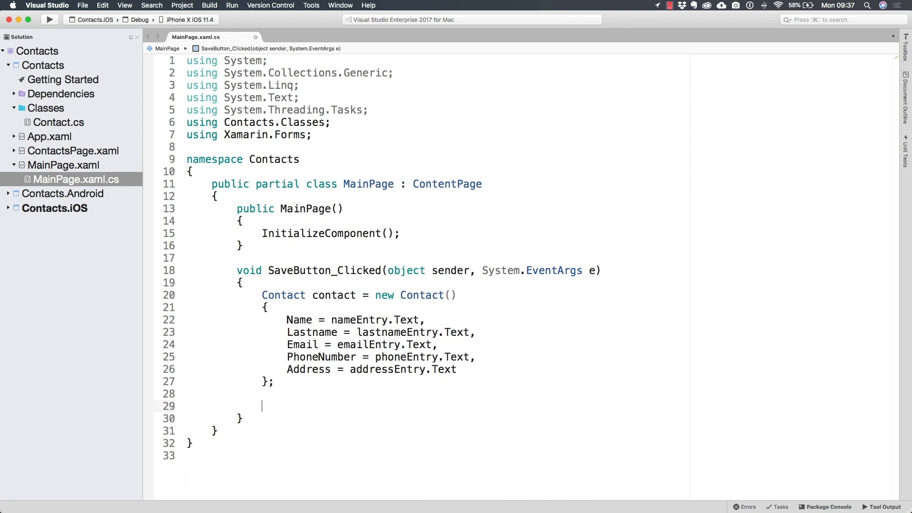
{"action": "type", "text": "using("}
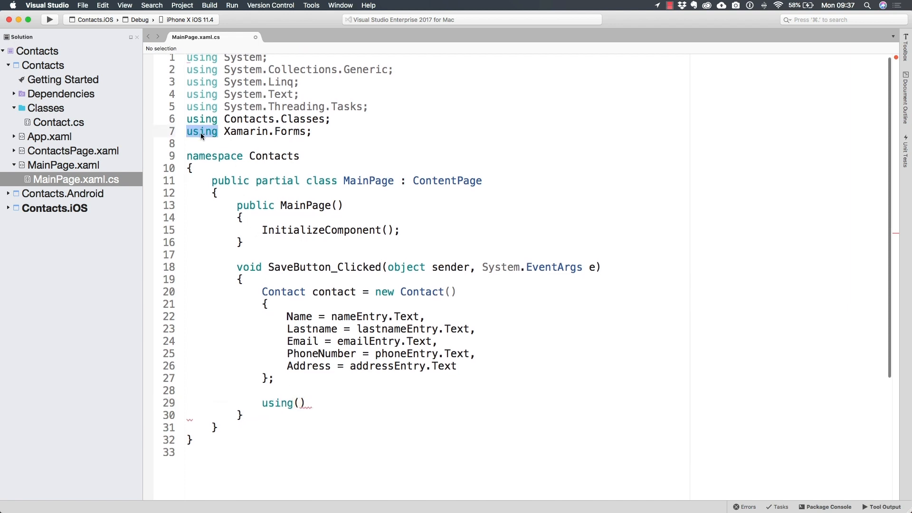
{"action": "left_click", "coordinate": [315, 431]}
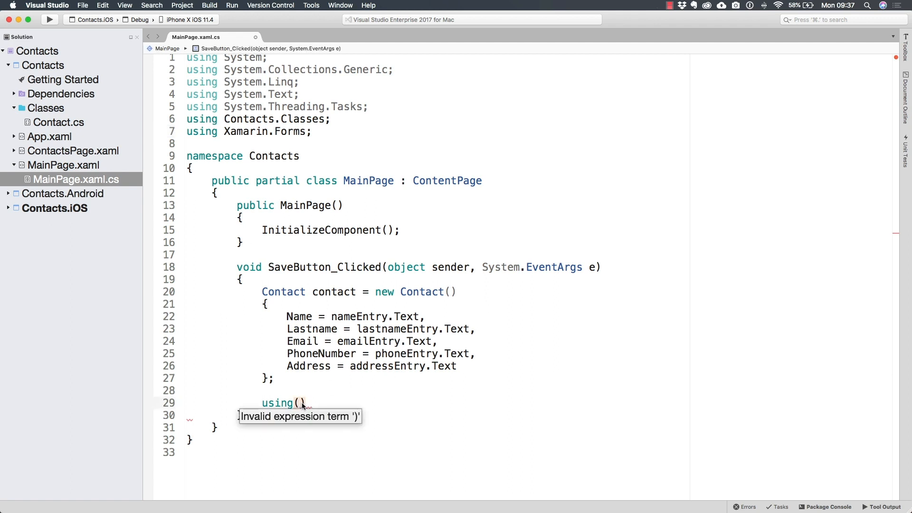
{"action": "type", "text": "S"}
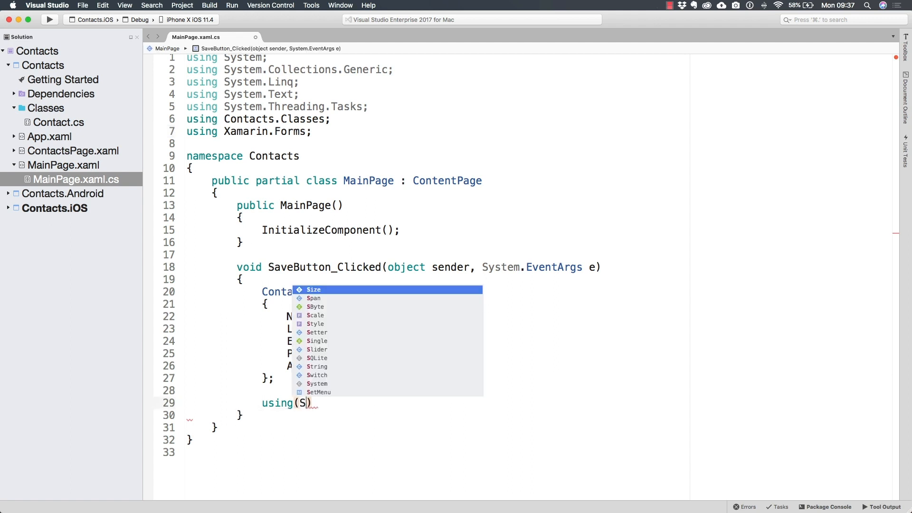
{"action": "type", "text": "li"}
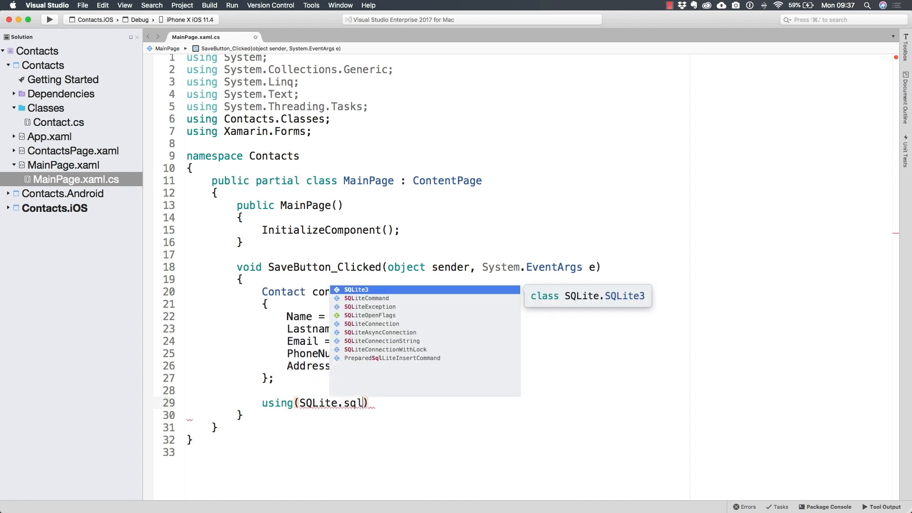
{"action": "left_click", "coordinate": [372, 323]}
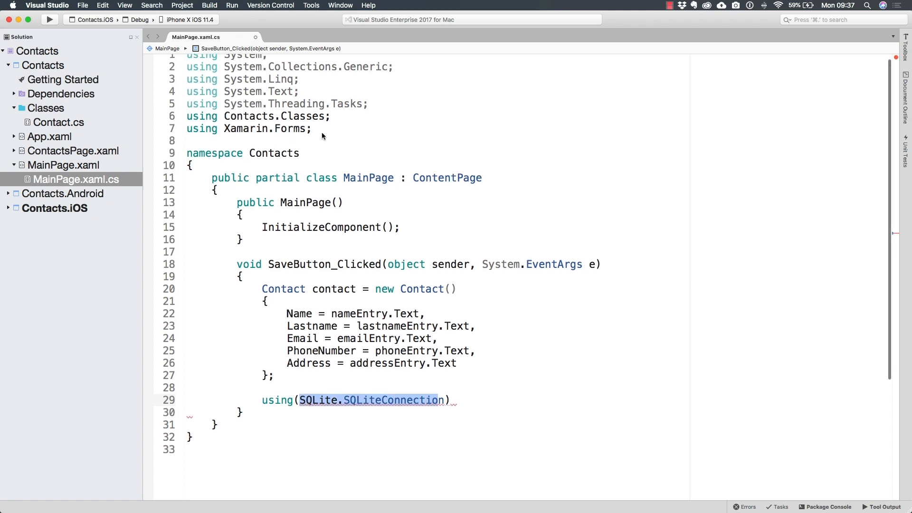
Step: Add 'using SQLite;' and declare 'SQLiteConnection conn = new SQLiteConnection' in the using statement
{"action": "type", "text": "s"}
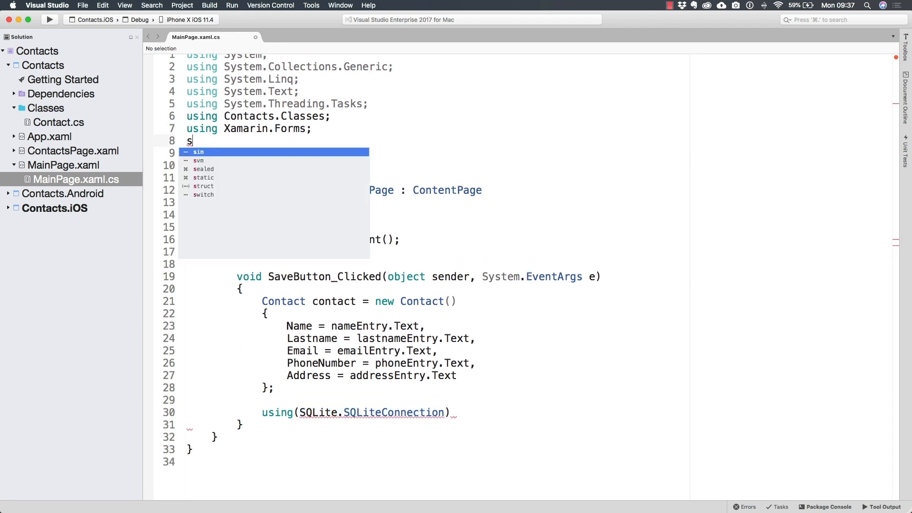
{"action": "type", "text": "using"}
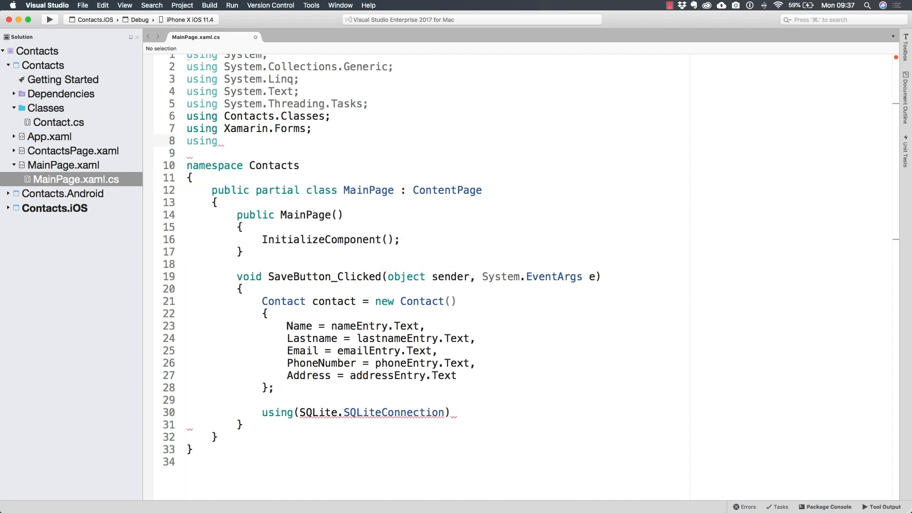
{"action": "type", "text": "Sql"}
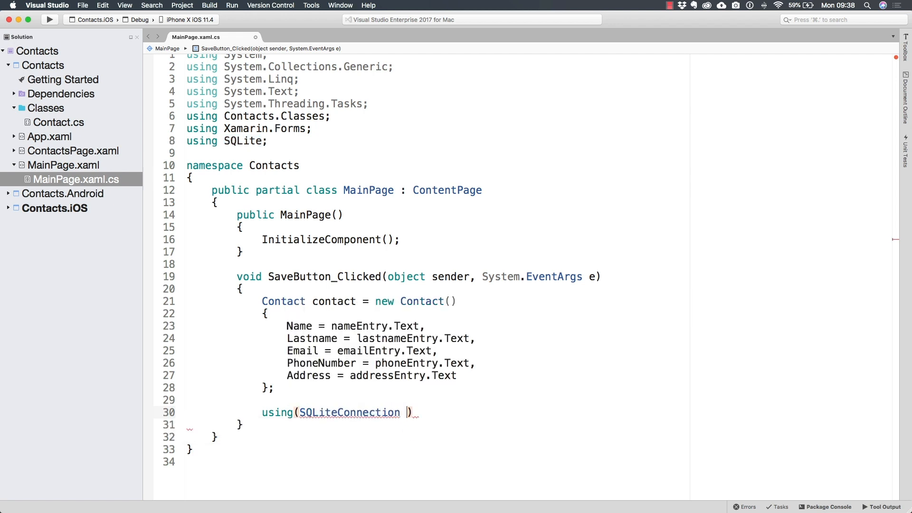
{"action": "type", "text": "conn = new SQLiteConnection"}
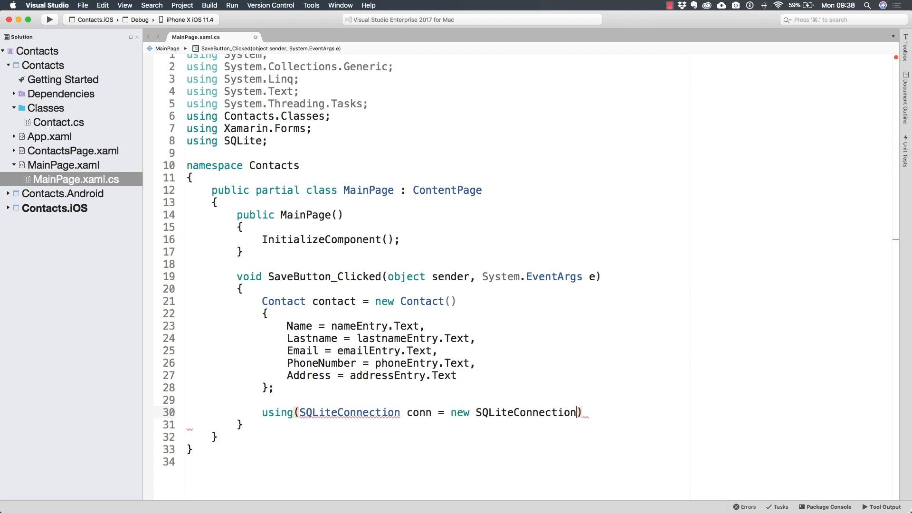
Step: Pass App.FilePath to the new SQLiteConnection and give the using statement an empty block
{"action": "type", "text": "()"}
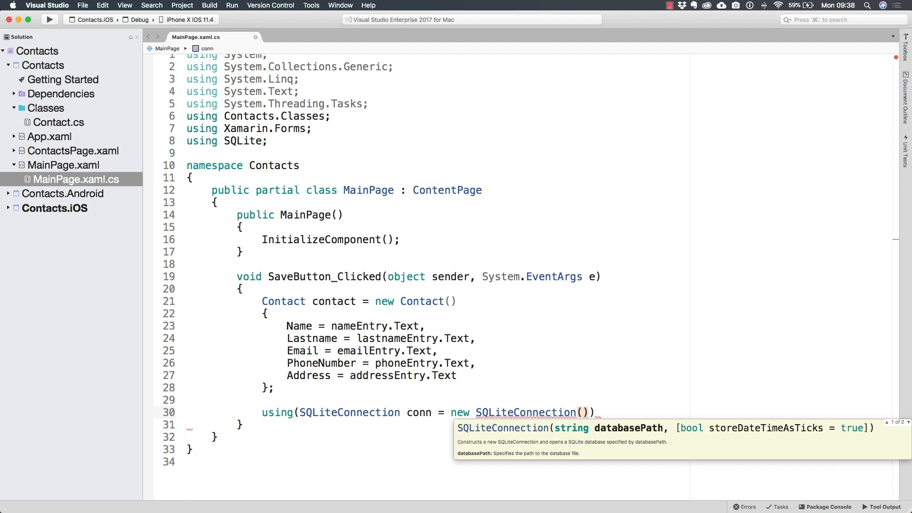
{"action": "type", "text": "Ap"}
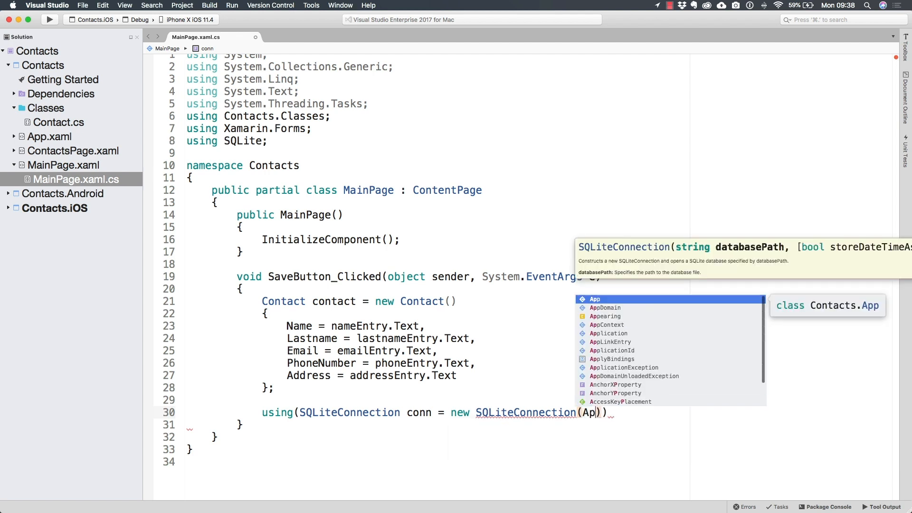
{"action": "type", "text": ".FilePath"}
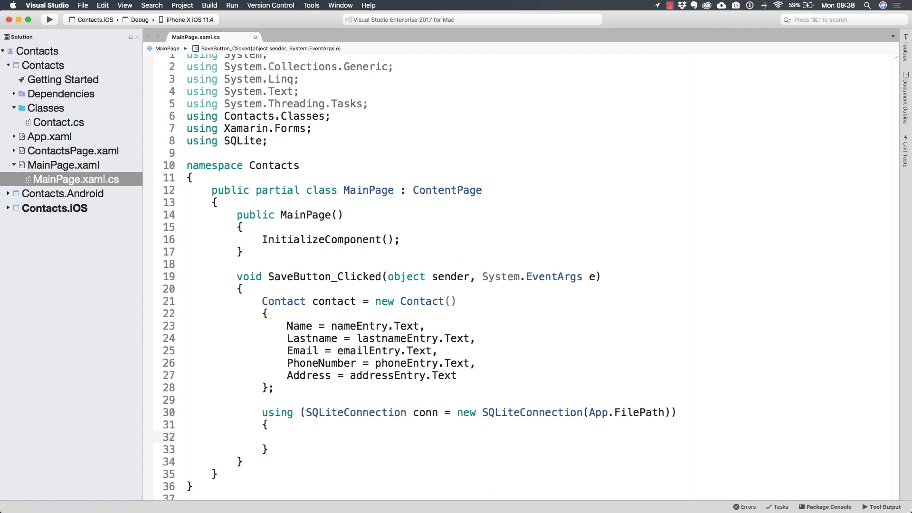
{"action": "mouse_move", "coordinate": [339, 420]}
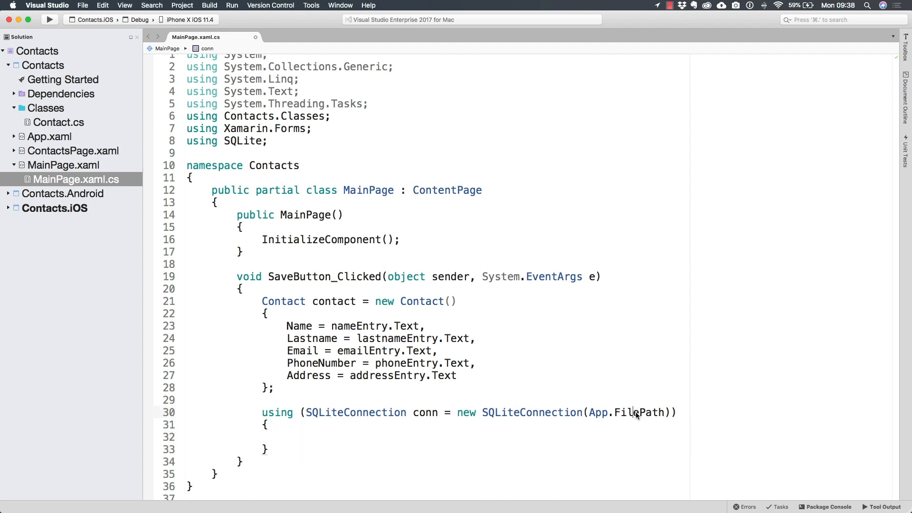
{"action": "double_click", "coordinate": [638, 413]}
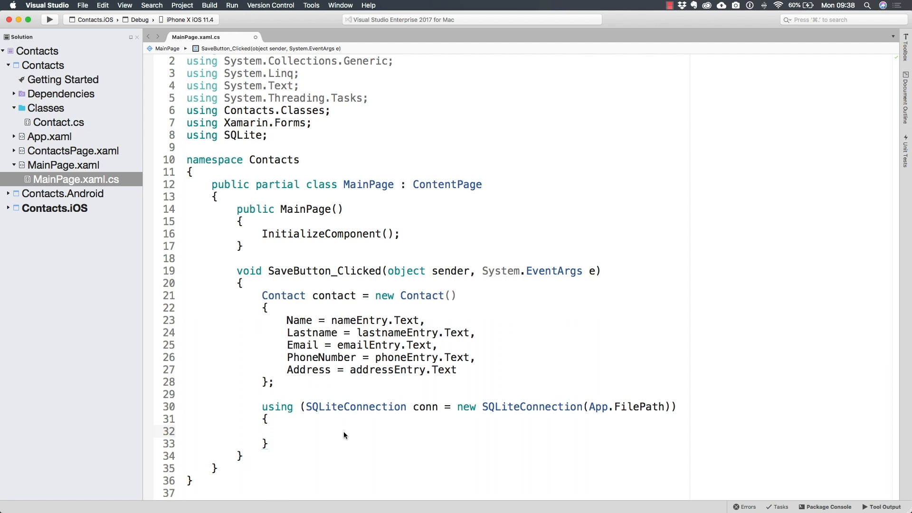
Step: Review the completed using (SQLiteConnection conn = new SQLiteConnection(App.FilePath)) block with its empty body
{"action": "left_click", "coordinate": [286, 431]}
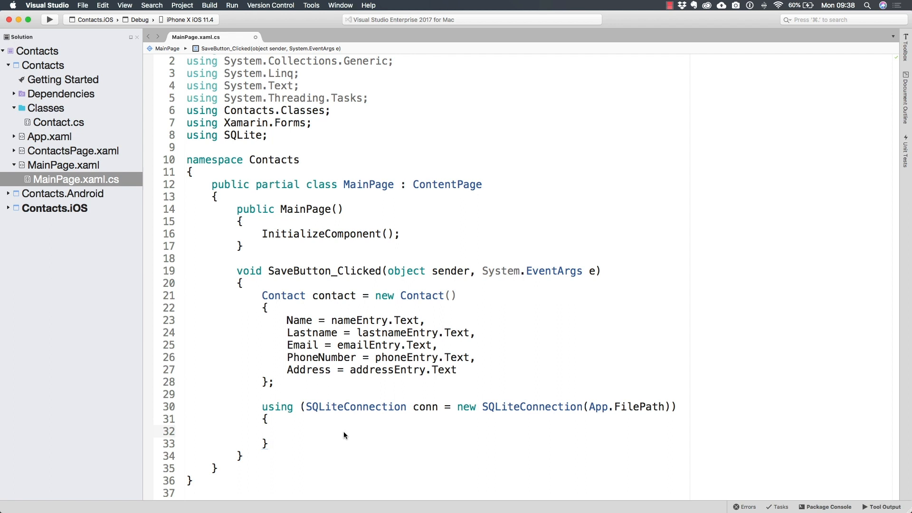
{"action": "mouse_move", "coordinate": [635, 407]}
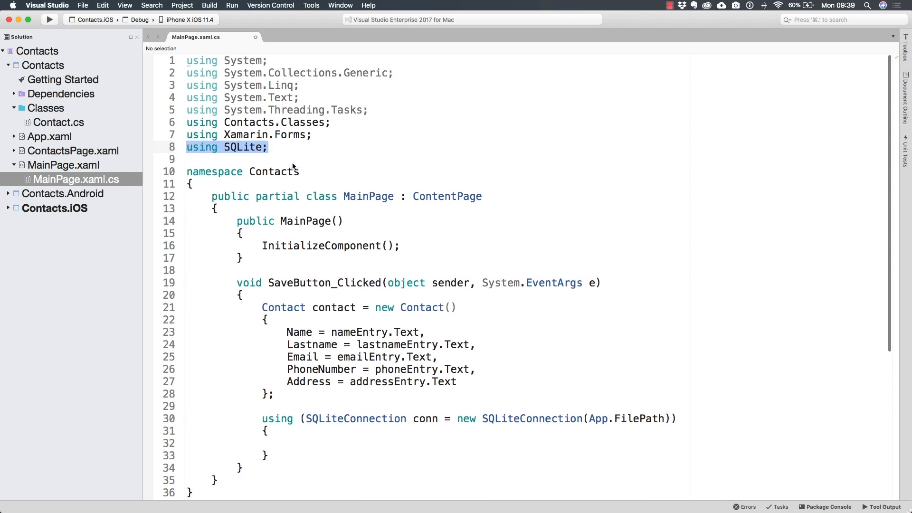
{"action": "scroll", "scroll_direction": "down", "scroll_amount": 3}
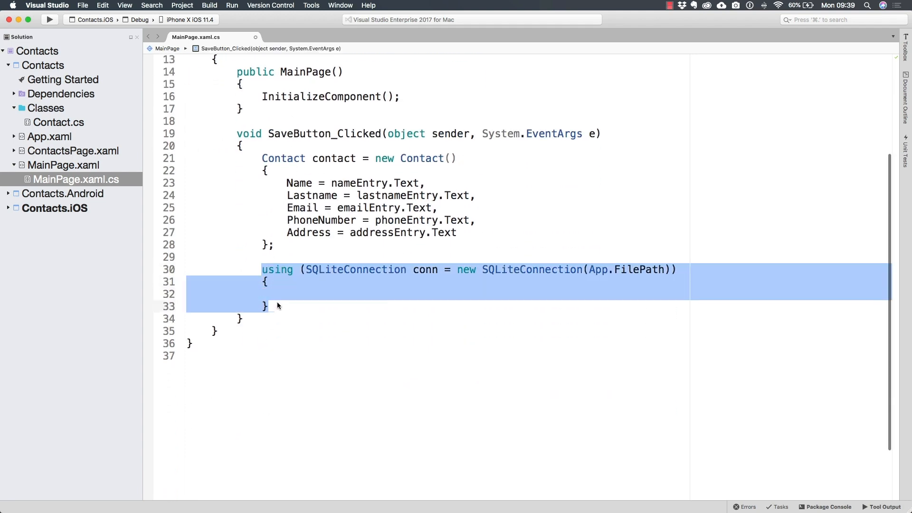
{"action": "mouse_move", "coordinate": [365, 291]}
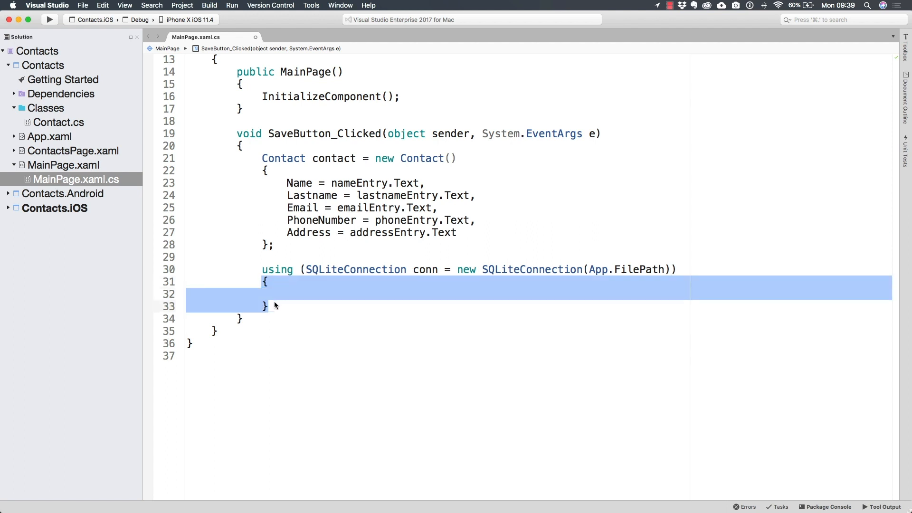
{"action": "double_click", "coordinate": [424, 269]}
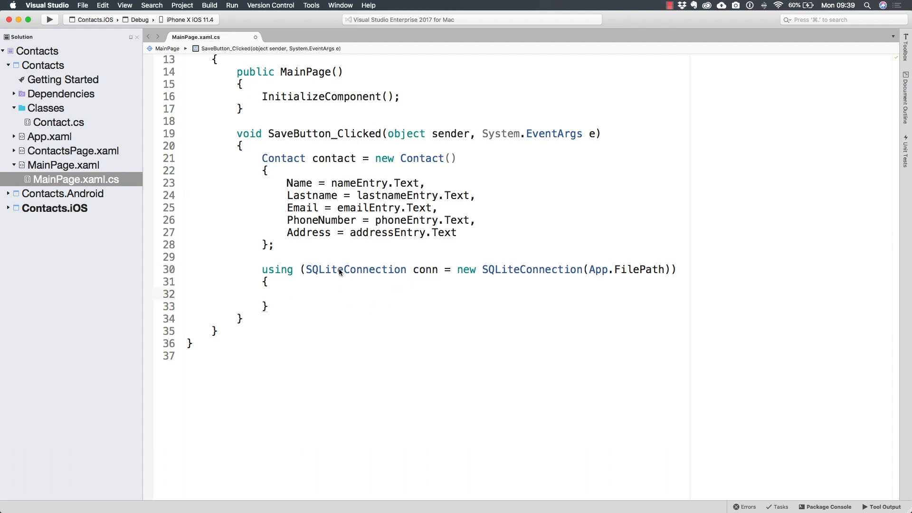
{"action": "double_click", "coordinate": [278, 269]}
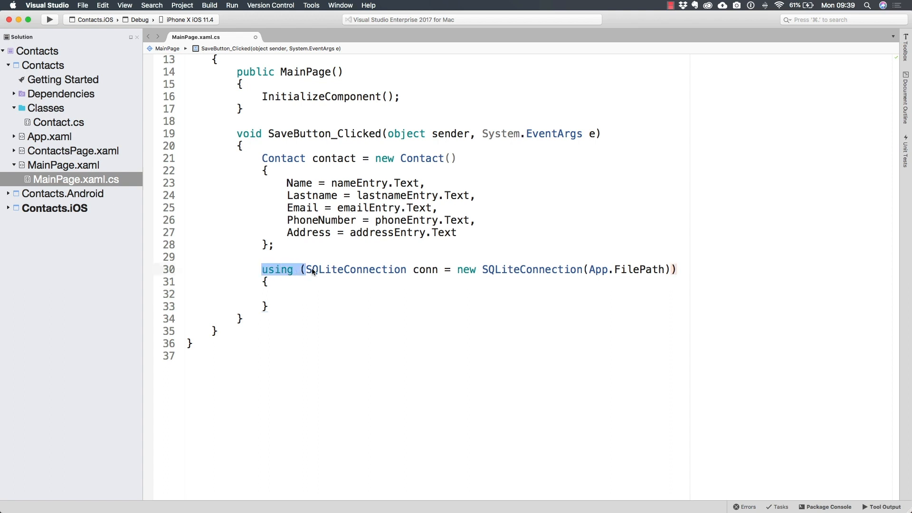
{"action": "mouse_move", "coordinate": [335, 268]}
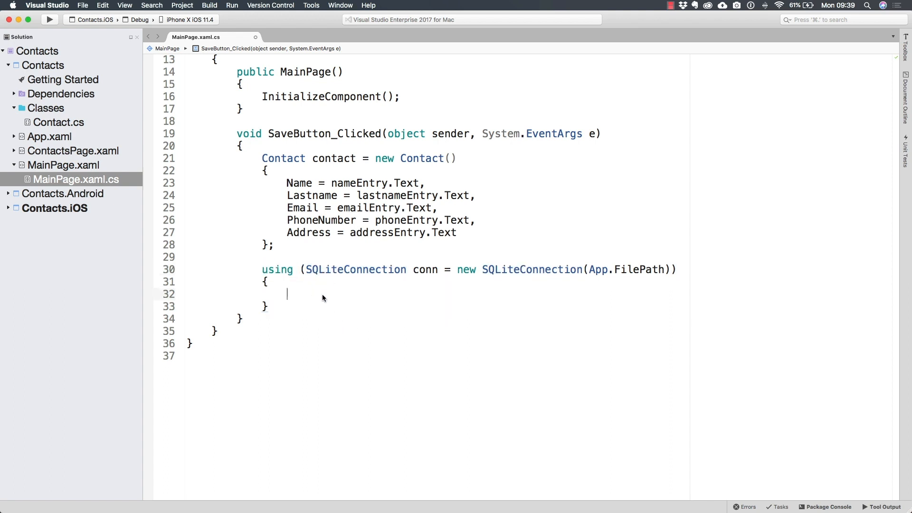
{"action": "type", "text": "IDisposable"}
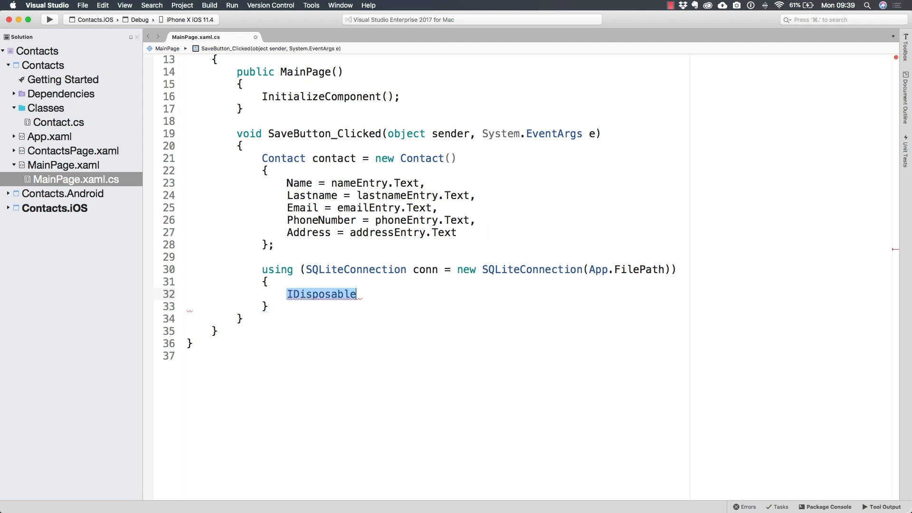
{"action": "key", "text": "Delete"}
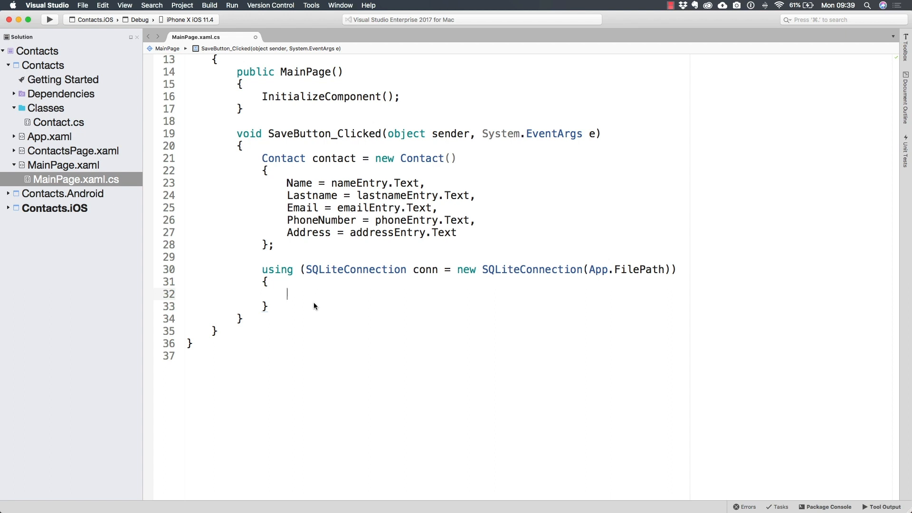
{"action": "type", "text": "conn."}
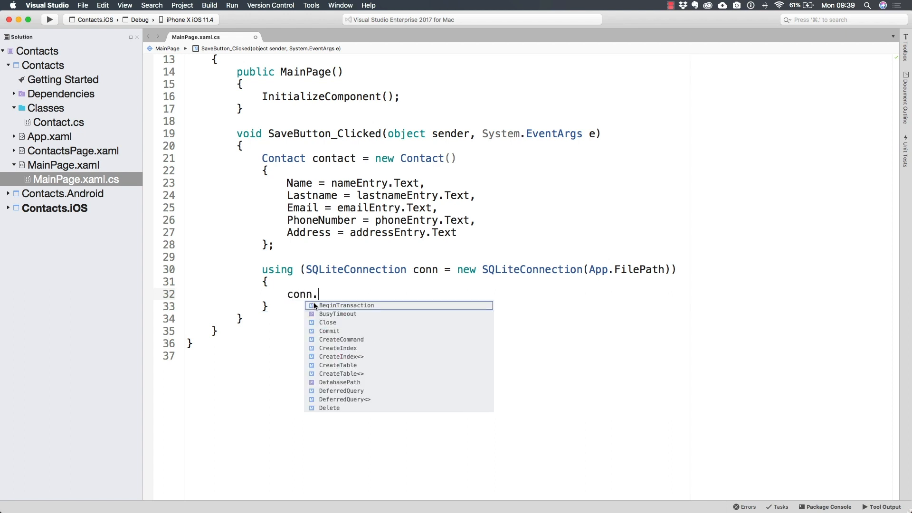
{"action": "type", "text": "di"}
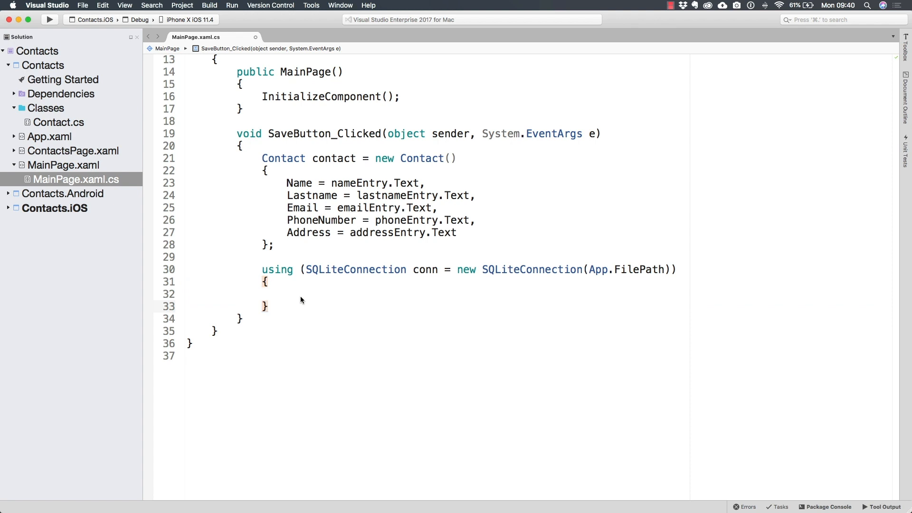
{"action": "left_click", "coordinate": [286, 294]}
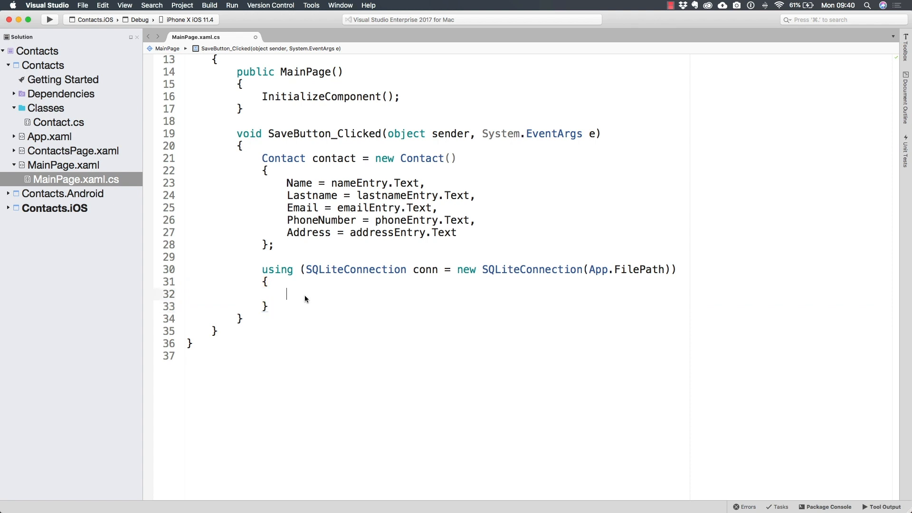
{"action": "type", "text": "conn.Close"}
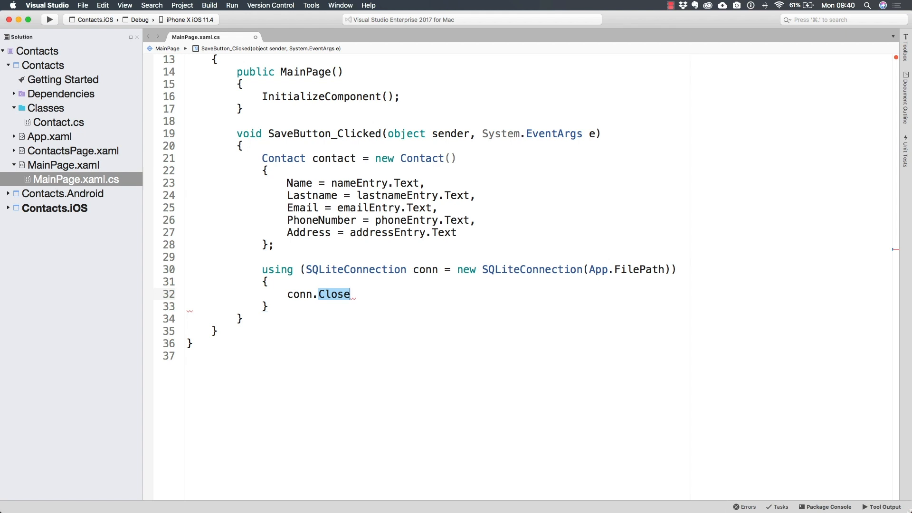
{"action": "mouse_move", "coordinate": [327, 280]}
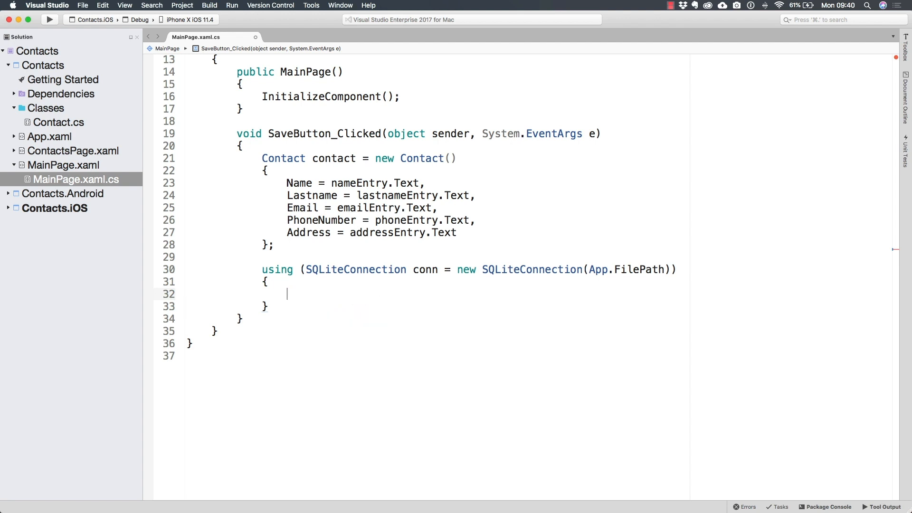
{"action": "mouse_move", "coordinate": [277, 269]}
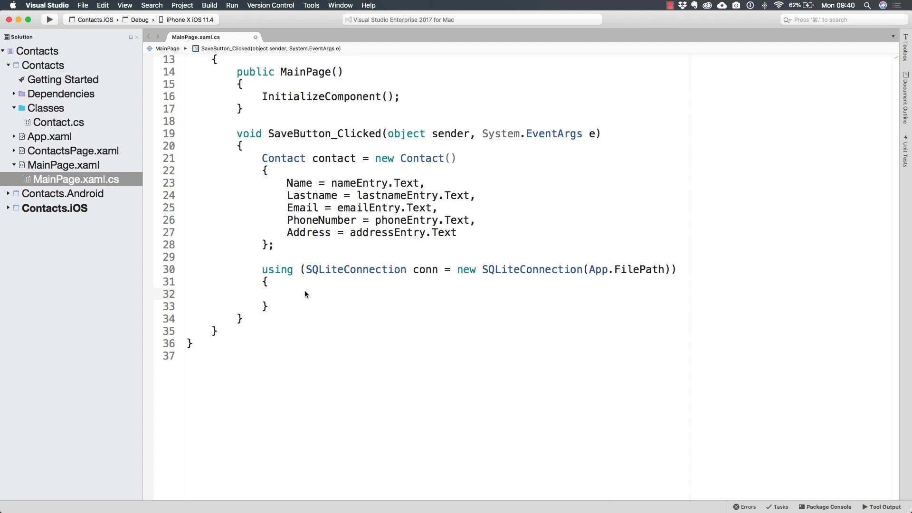
{"action": "left_click", "coordinate": [287, 294]}
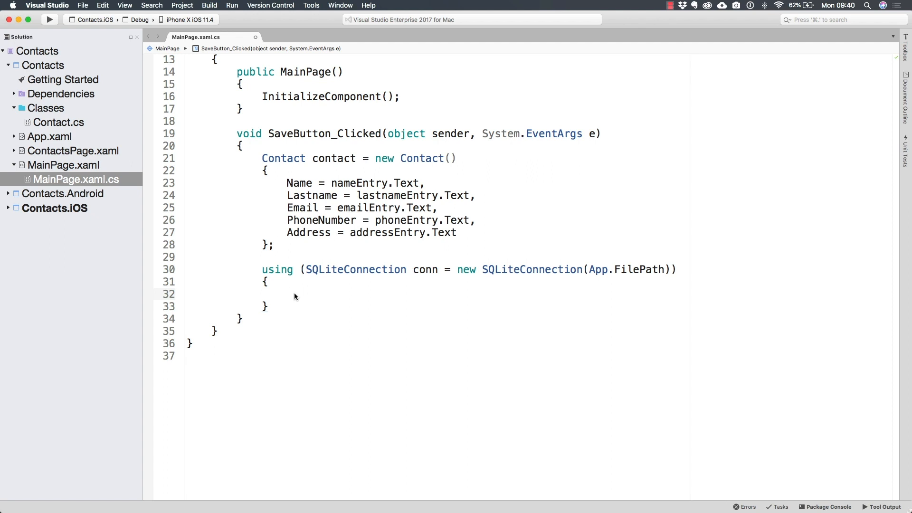
{"action": "mouse_move", "coordinate": [312, 303]}
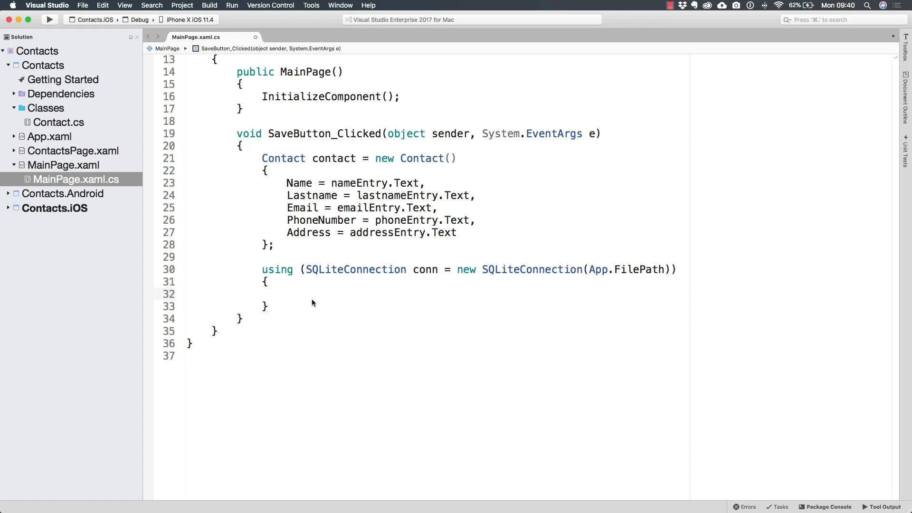
{"action": "left_click", "coordinate": [287, 294]}
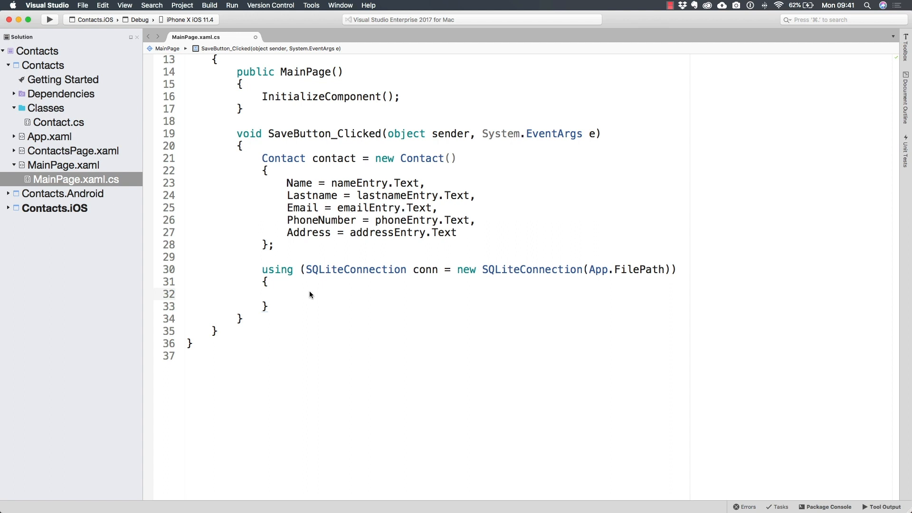
{"action": "left_click", "coordinate": [287, 293]}
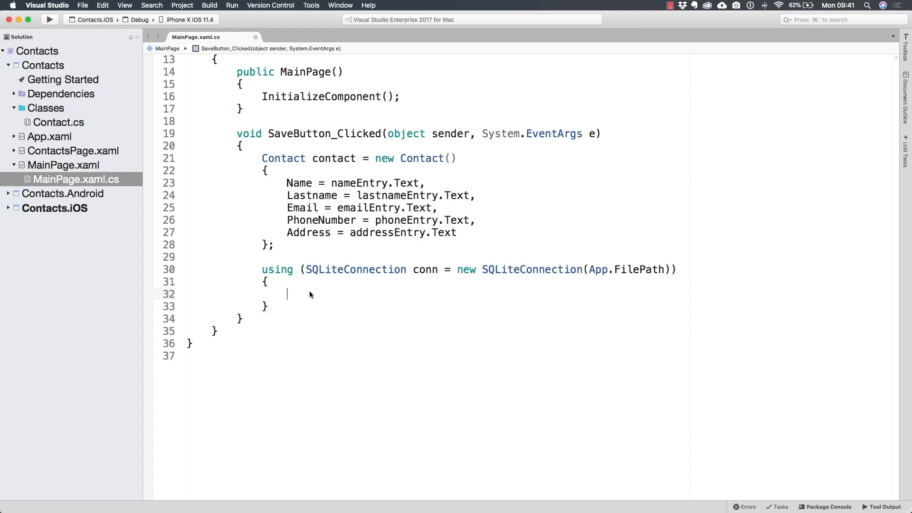
Step: Call conn.CreateTable<Contact>(); inside the using block
{"action": "type", "text": "conn."}
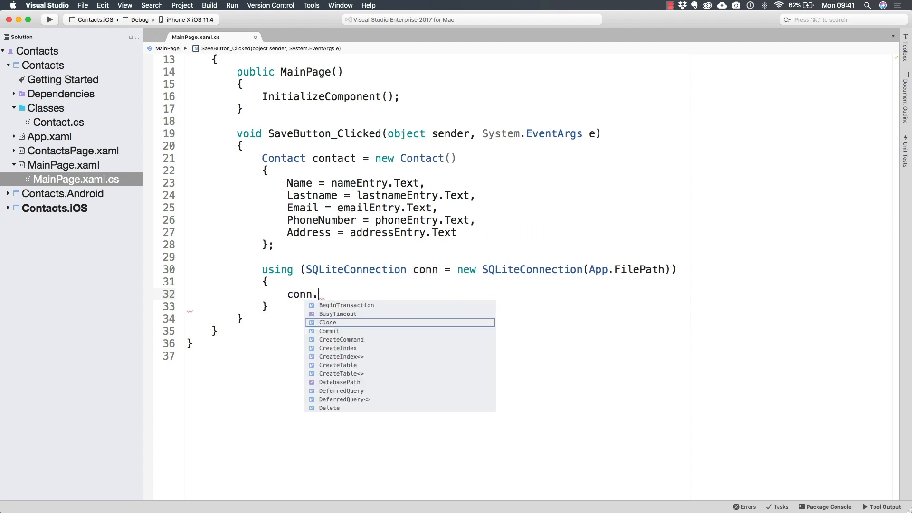
{"action": "type", "text": "CreateTable"}
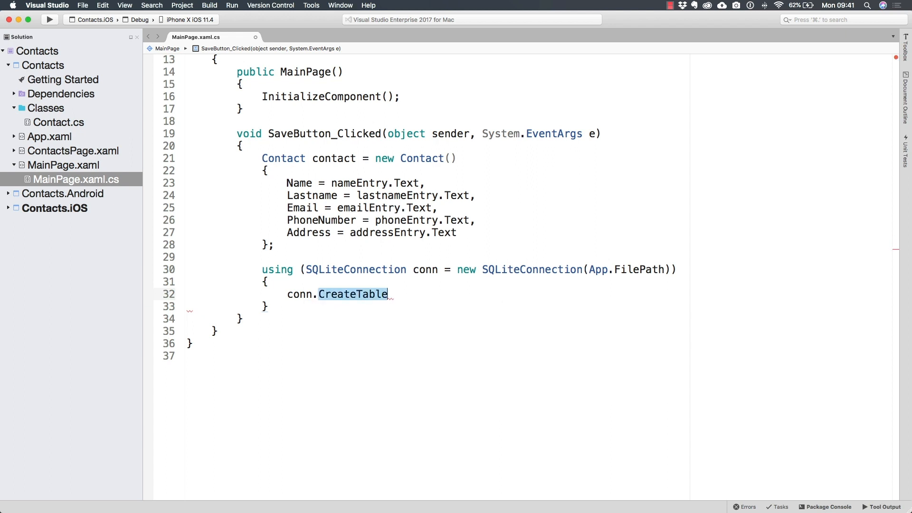
{"action": "type", "text": "<>"}
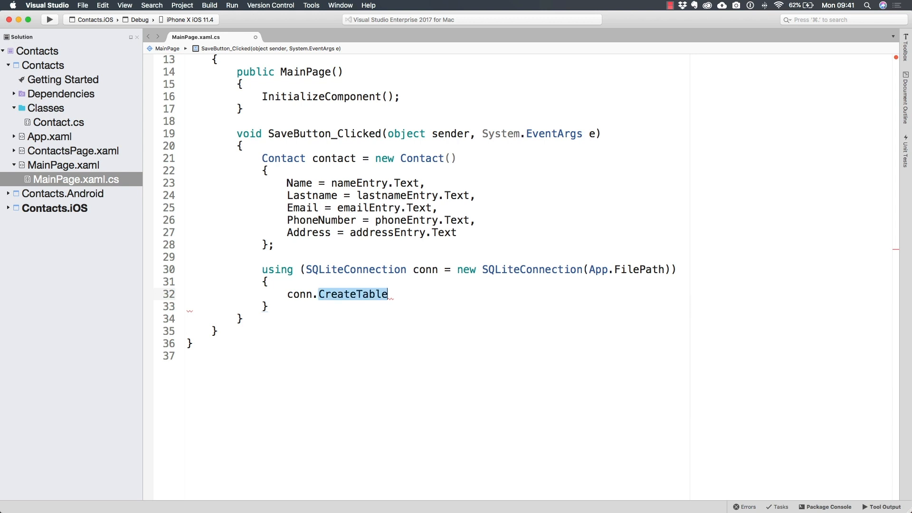
{"action": "type", "text": "<>"}
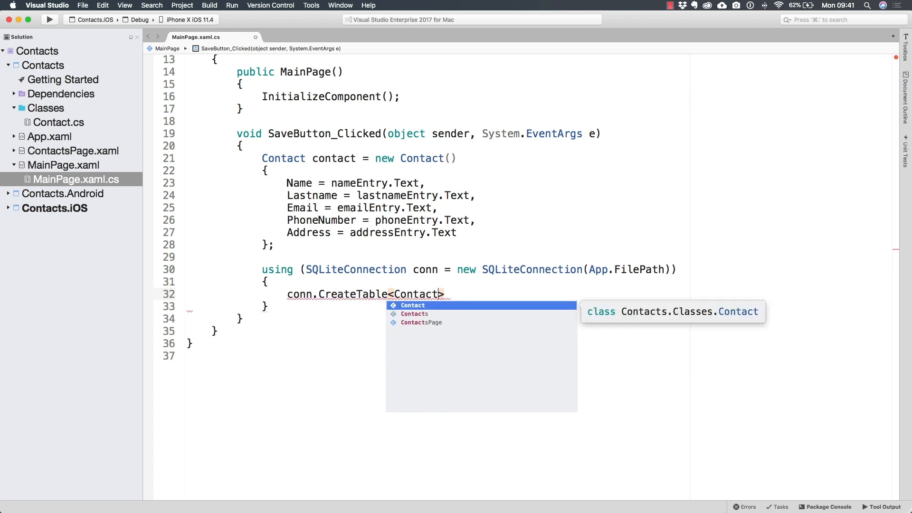
{"action": "type", "text": "();"}
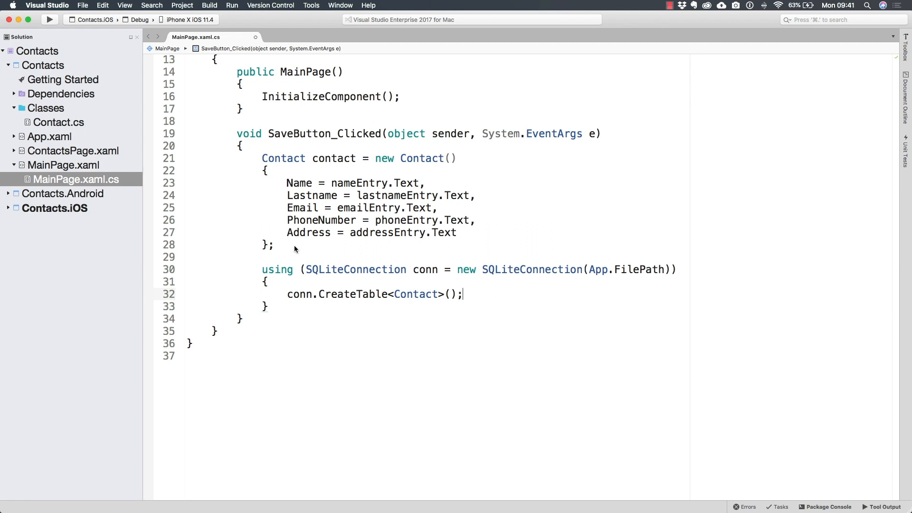
Step: Review the Contact class properties in Contact.cs, then return to MainPage.xaml.cs
{"action": "left_click", "coordinate": [58, 122]}
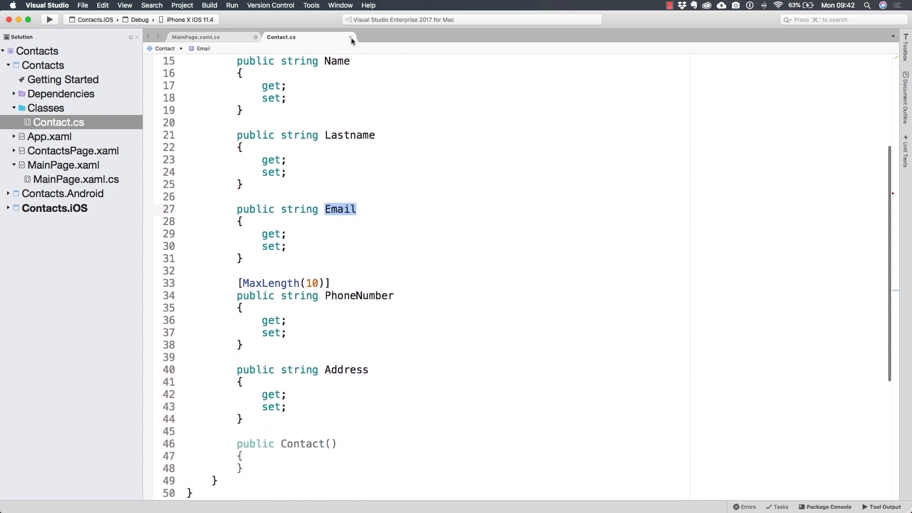
{"action": "left_click", "coordinate": [352, 41]}
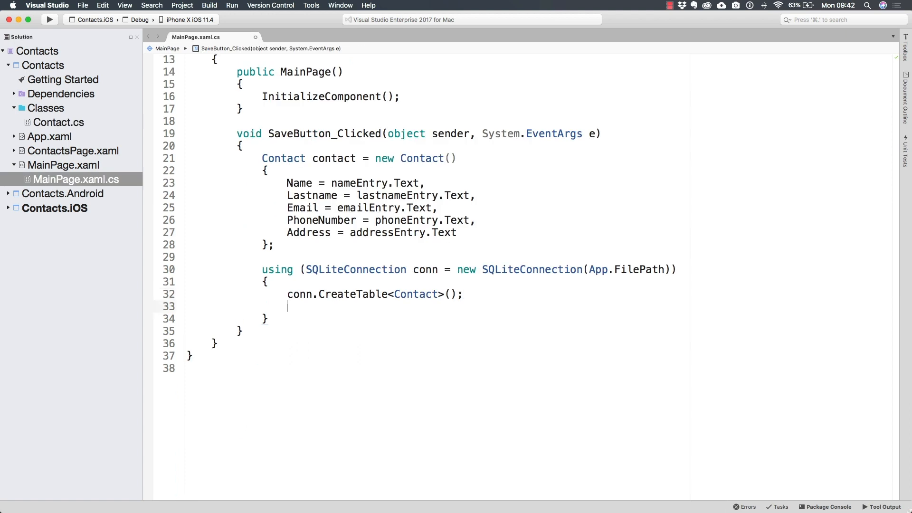
Step: Add conn.Insert(contact); after the CreateTable call and position the cursor on that line
{"action": "type", "text": "conn."}
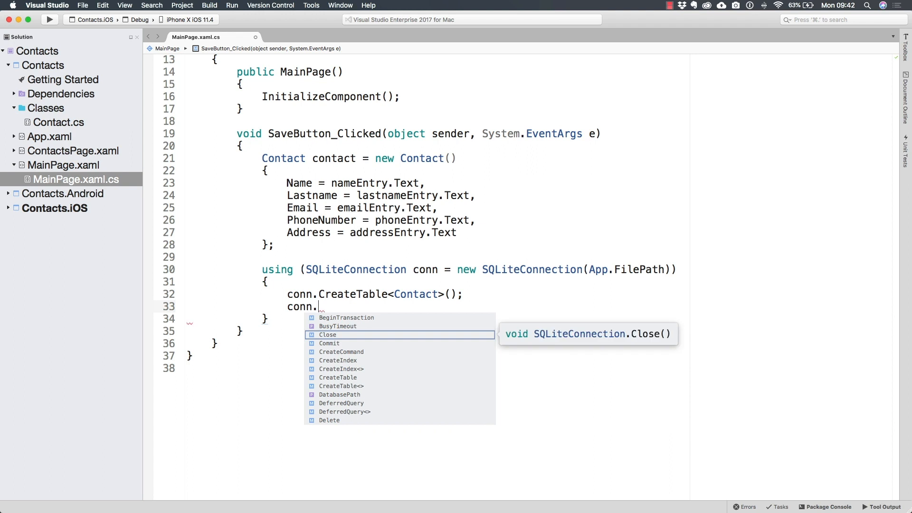
{"action": "type", "text": "Insert"}
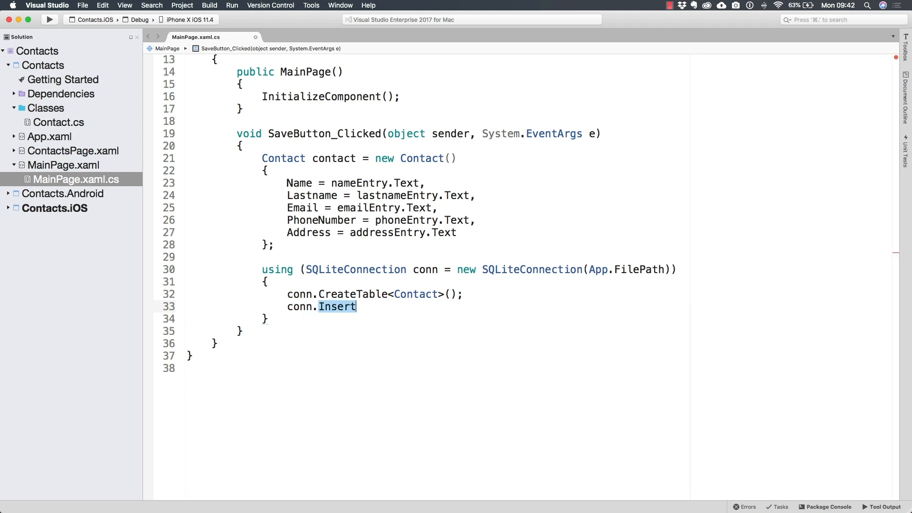
{"action": "type", "text": "("}
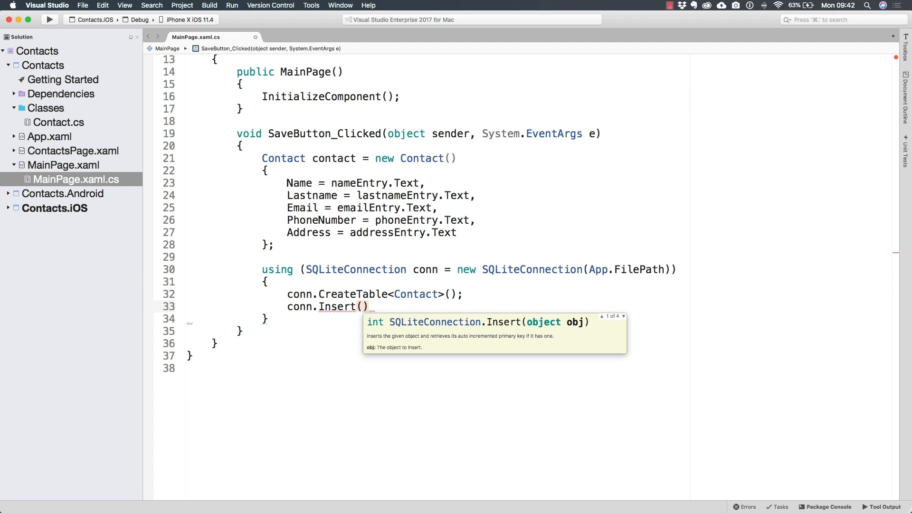
{"action": "type", "text": "contact"}
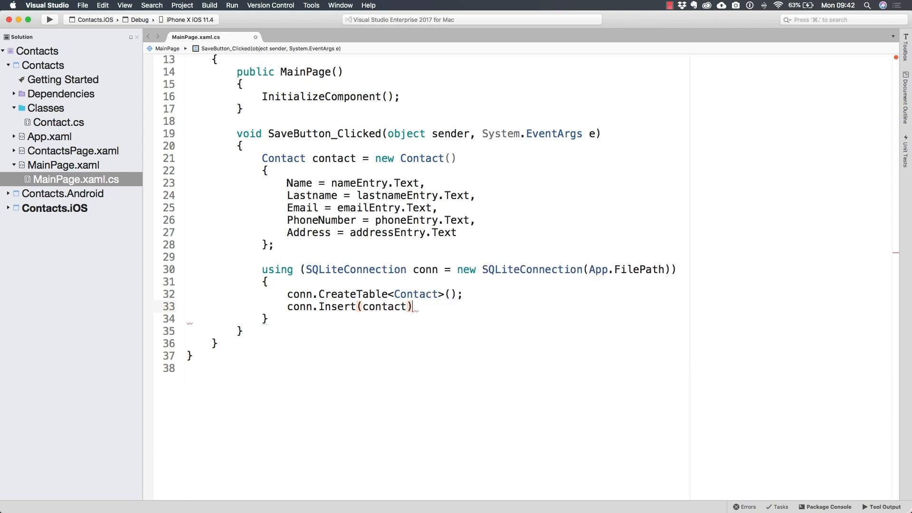
{"action": "type", "text": ";"}
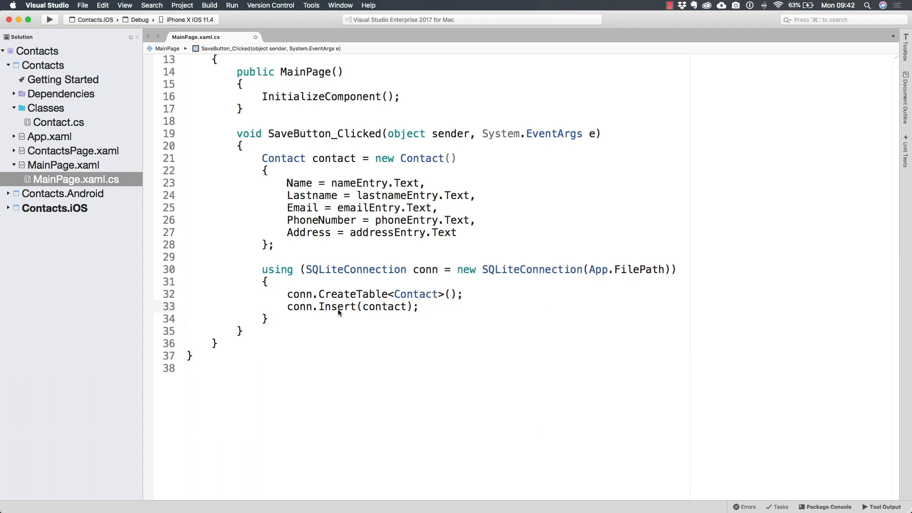
{"action": "mouse_move", "coordinate": [336, 307]}
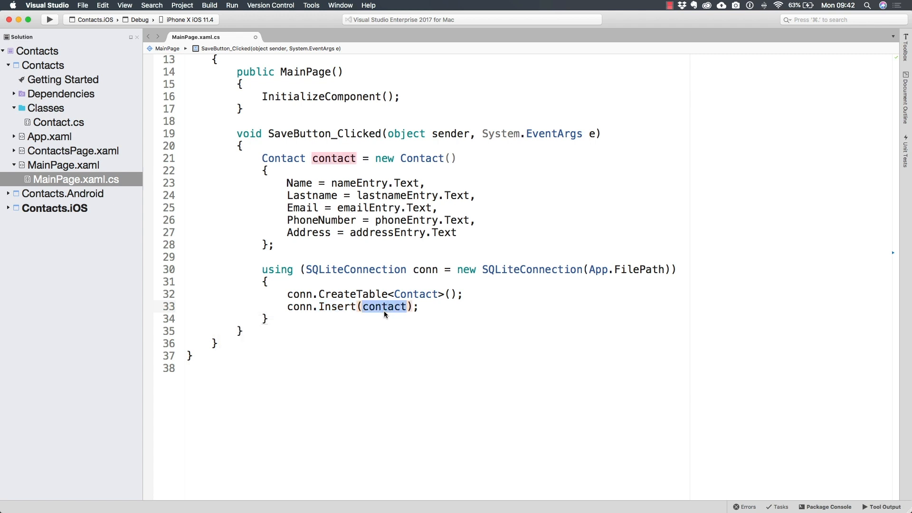
{"action": "mouse_move", "coordinate": [283, 158]}
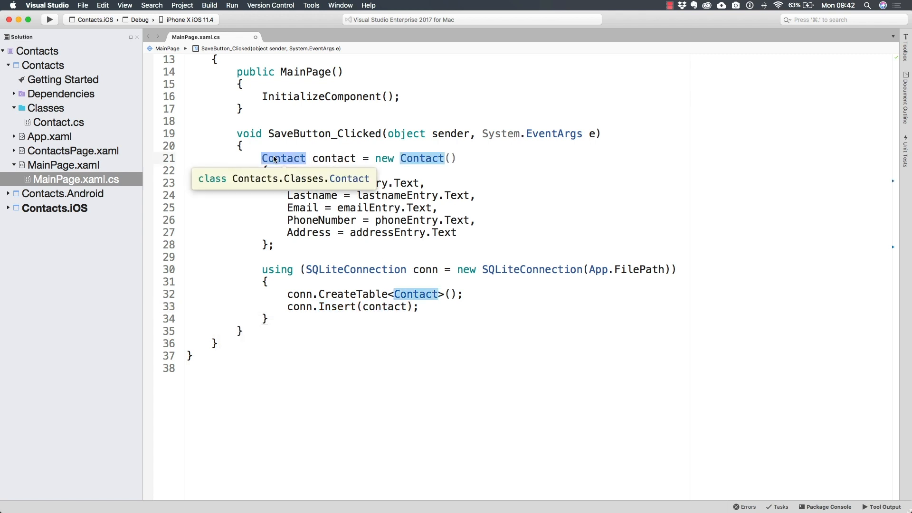
{"action": "mouse_move", "coordinate": [416, 294]}
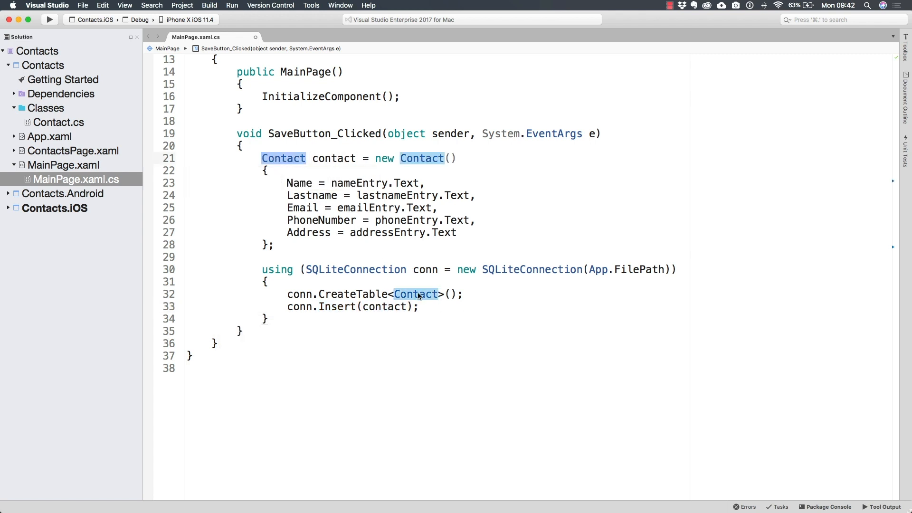
{"action": "mouse_move", "coordinate": [416, 294]}
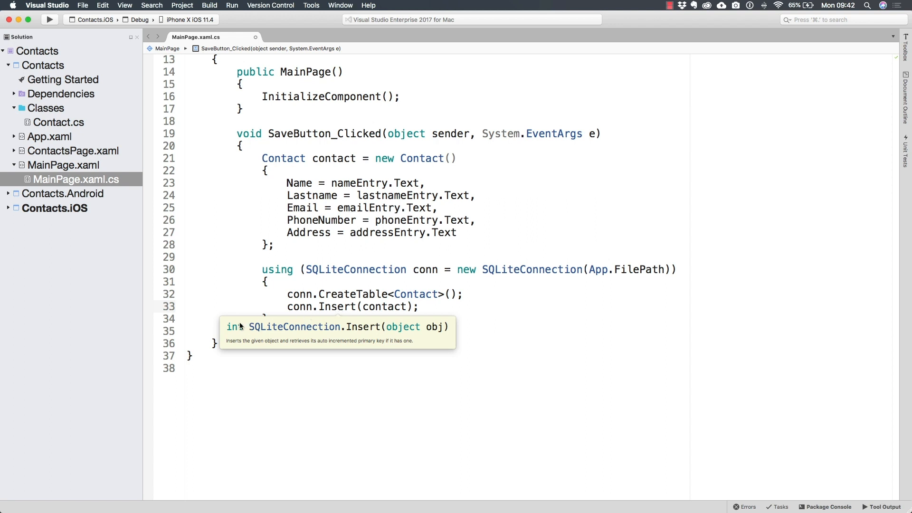
{"action": "left_click", "coordinate": [299, 293]}
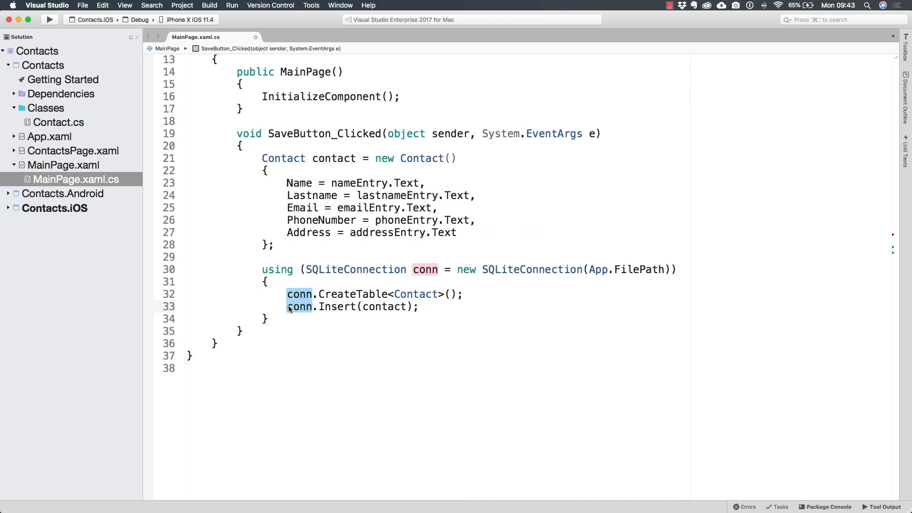
Step: Store the Insert result in int rowsAdded and set a breakpoint on the closing brace line
{"action": "type", "text": "int"}
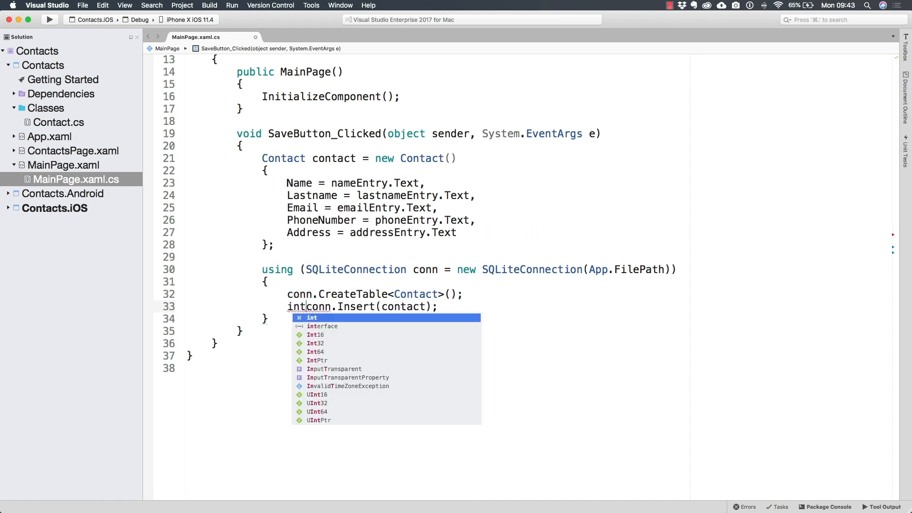
{"action": "type", "text": "re"}
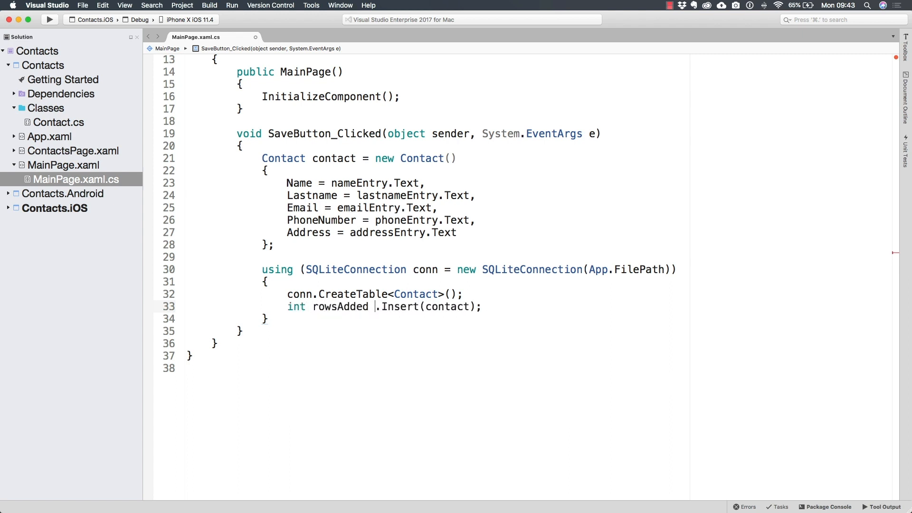
{"action": "type", "text": "= conn"}
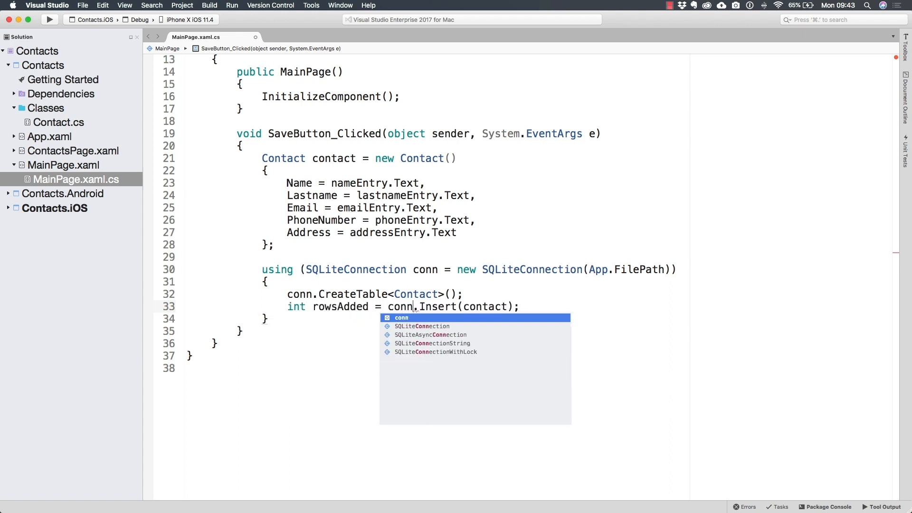
{"action": "key", "text": "Escape"}
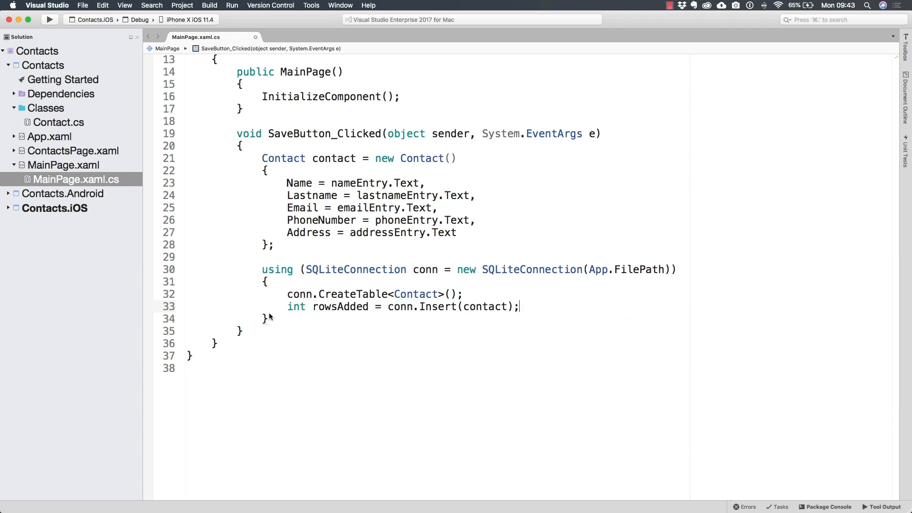
{"action": "left_click", "coordinate": [148, 319]}
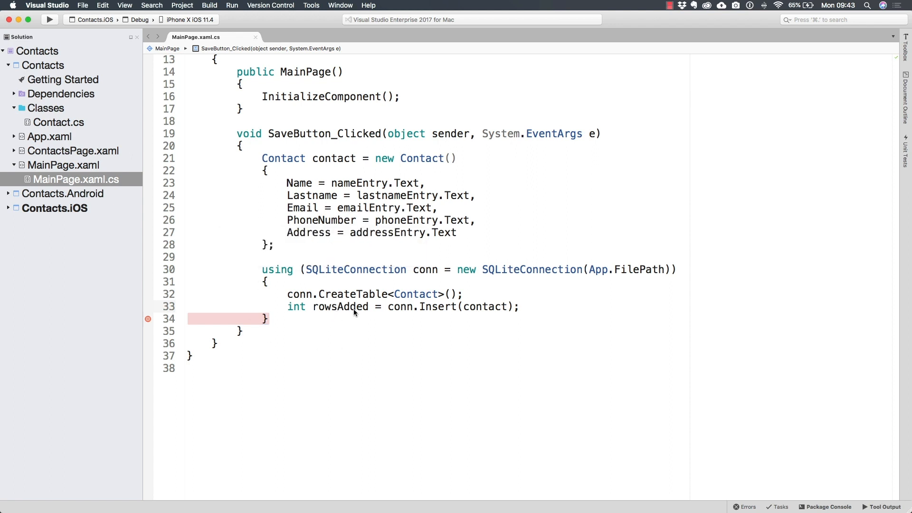
{"action": "mouse_move", "coordinate": [340, 307]}
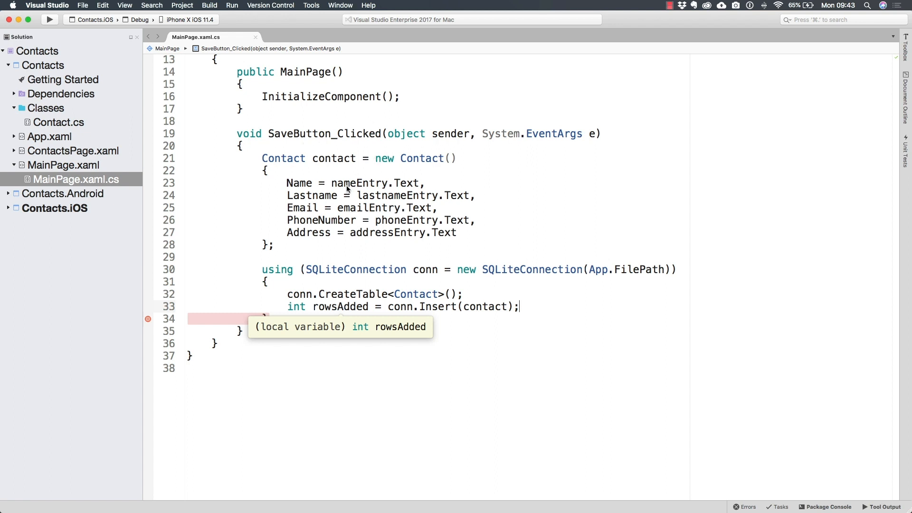
{"action": "mouse_move", "coordinate": [341, 138]}
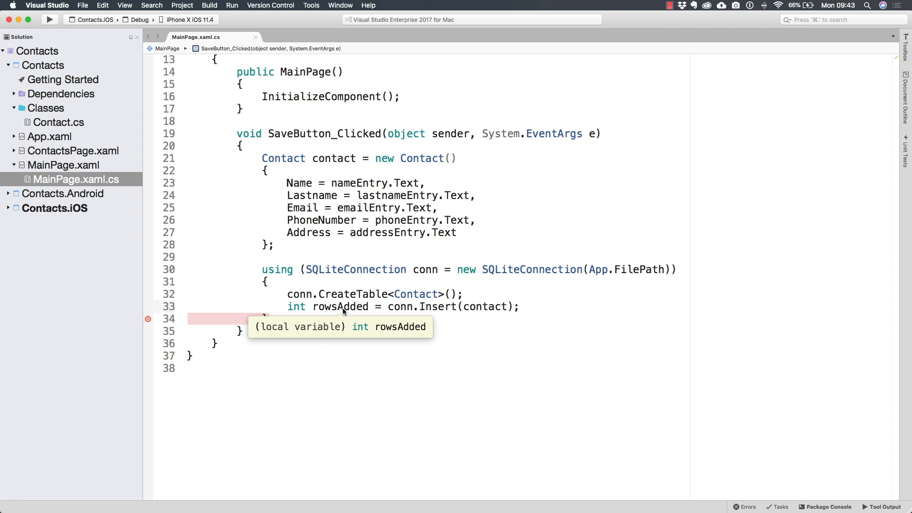
{"action": "mouse_move", "coordinate": [59, 22]}
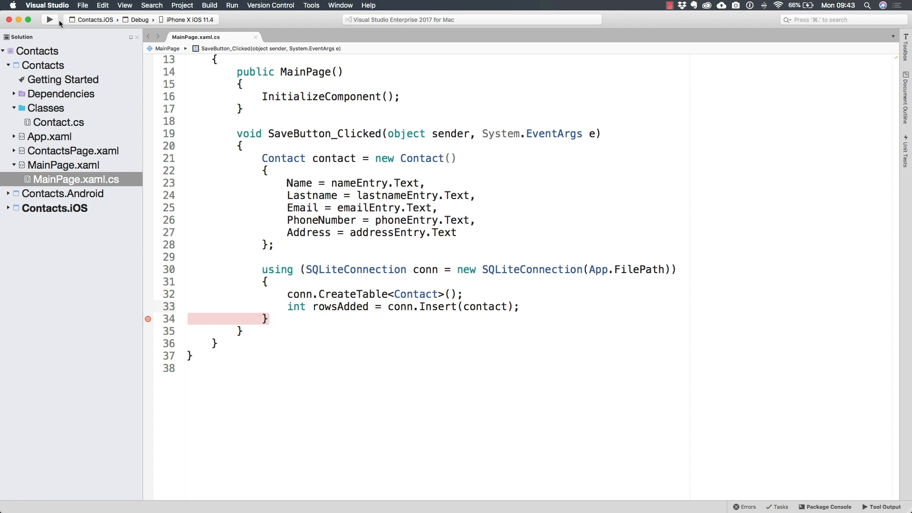
Step: Run Contacts.iOS under the debugger on the iPhone X iOS 11.4 simulator
{"action": "left_click", "coordinate": [50, 19]}
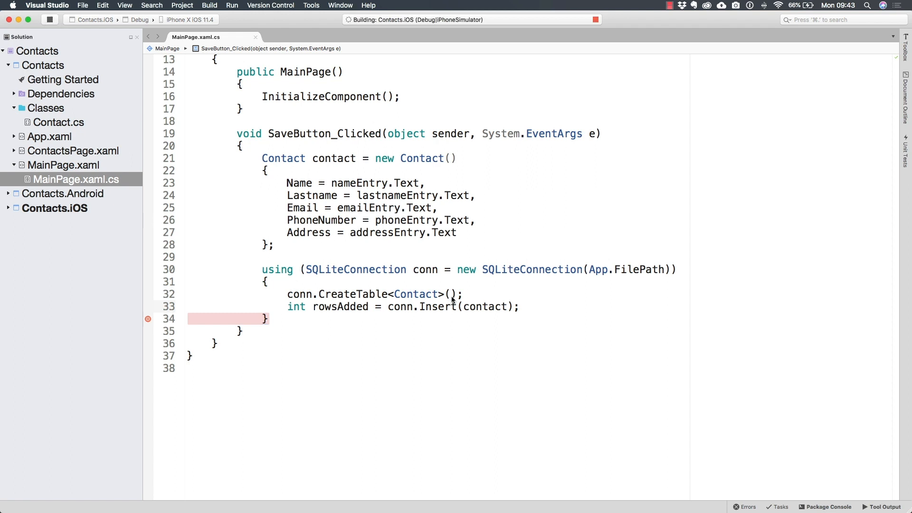
{"action": "left_click", "coordinate": [520, 307]}
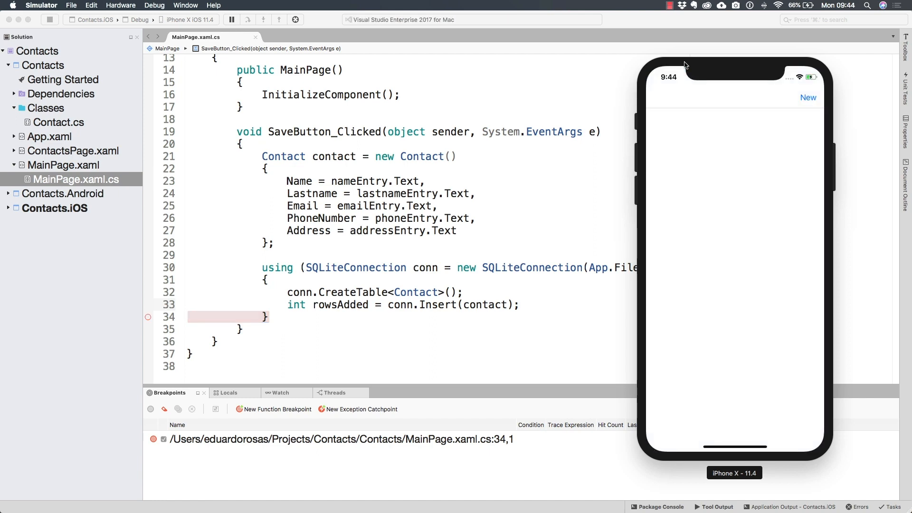
{"action": "mouse_move", "coordinate": [651, 62]}
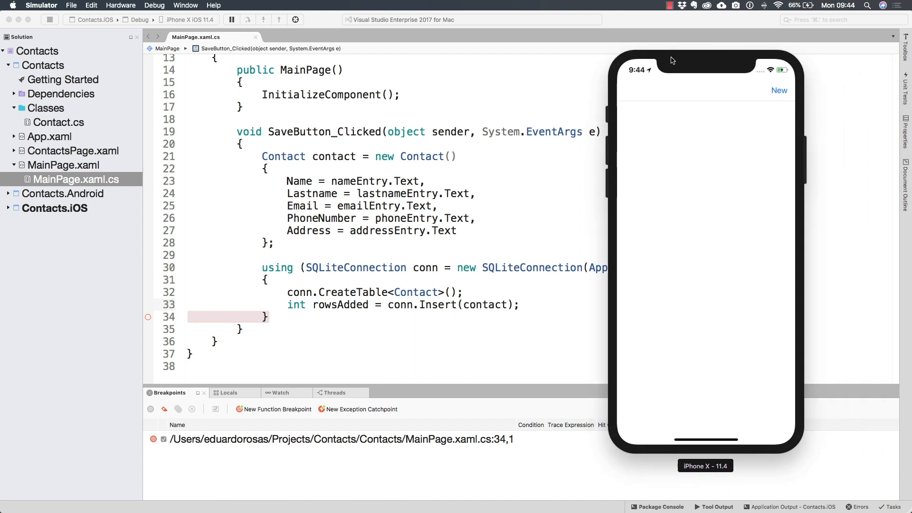
{"action": "left_click", "coordinate": [779, 90]}
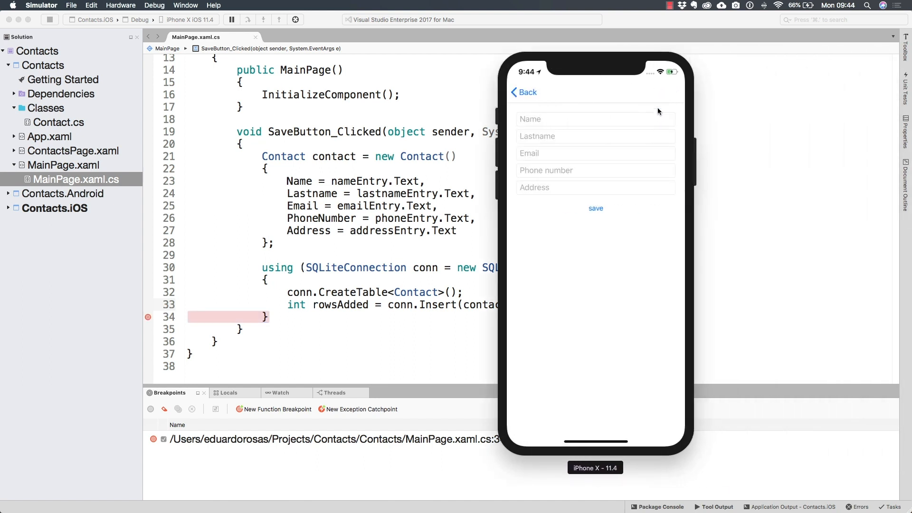
{"action": "left_click", "coordinate": [592, 120]}
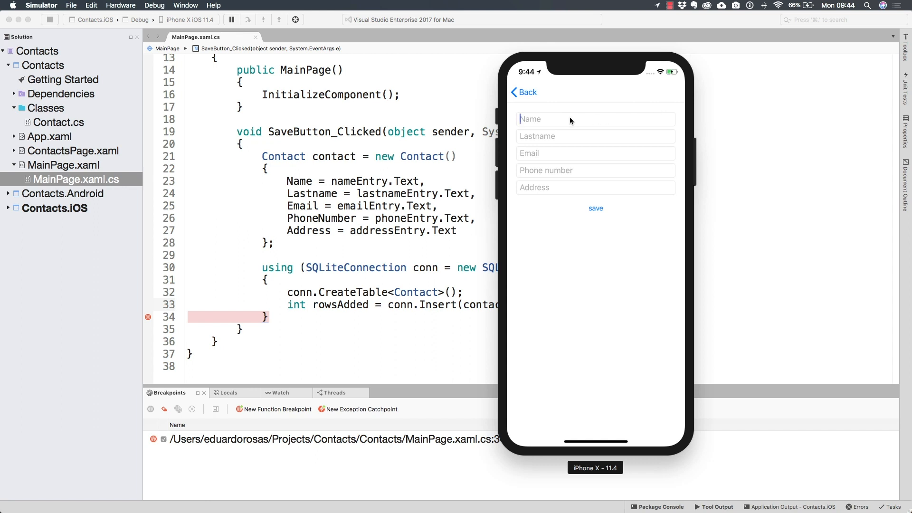
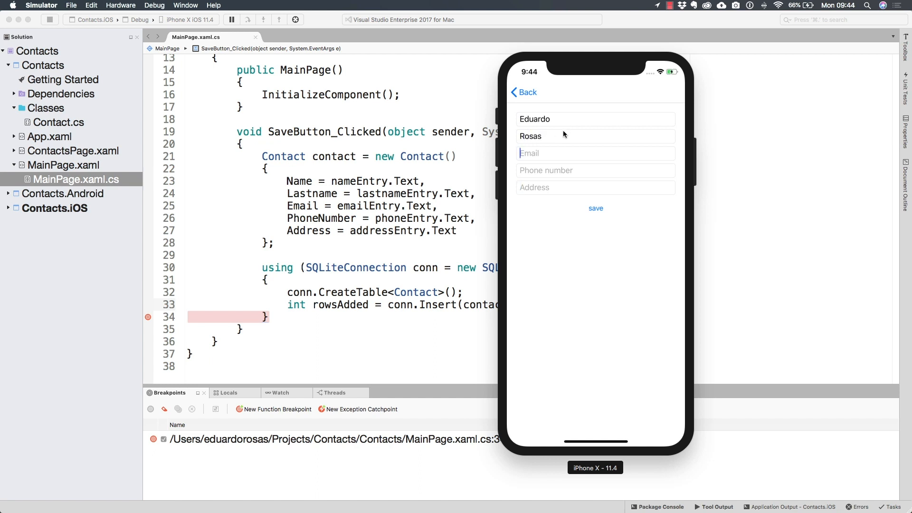
{"action": "type", "text": "Gfslbghjrdw@lg"}
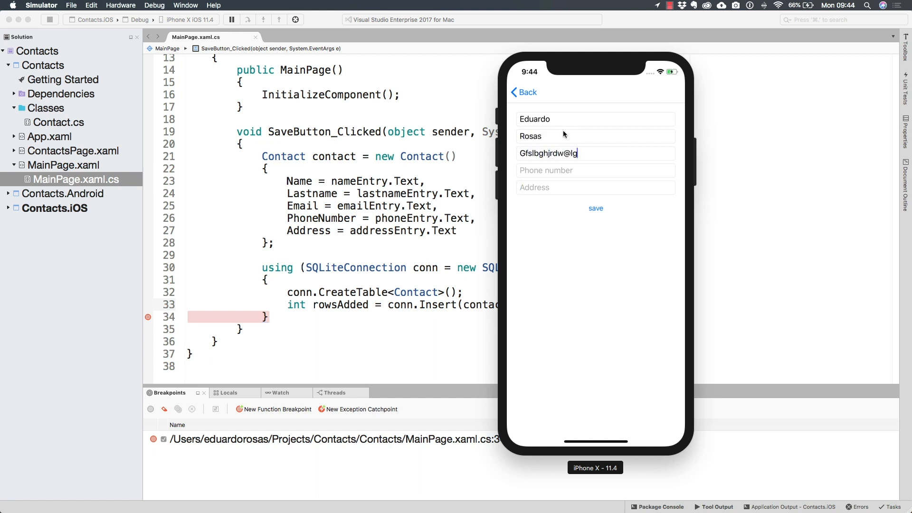
{"action": "type", "text": "bfhs"}
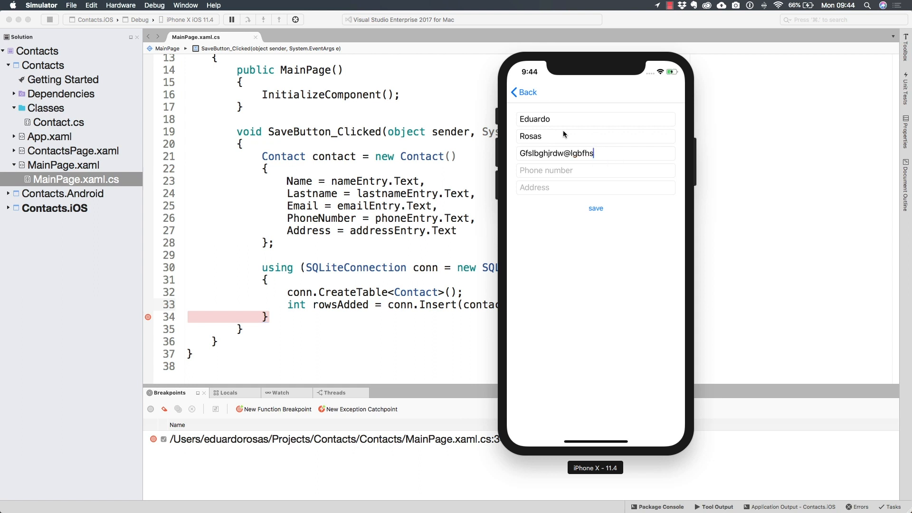
{"action": "type", "text": "564"}
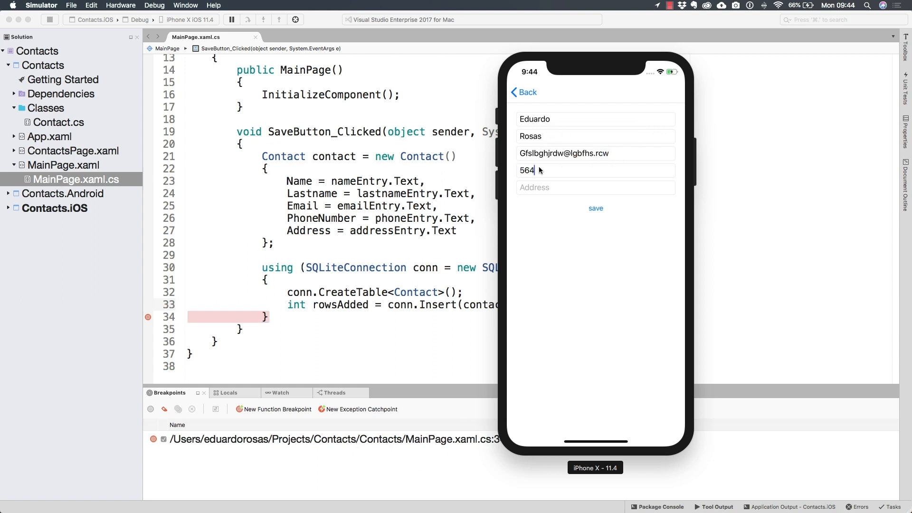
{"action": "type", "text": "Hvtrevchtrechgrtechtr"}
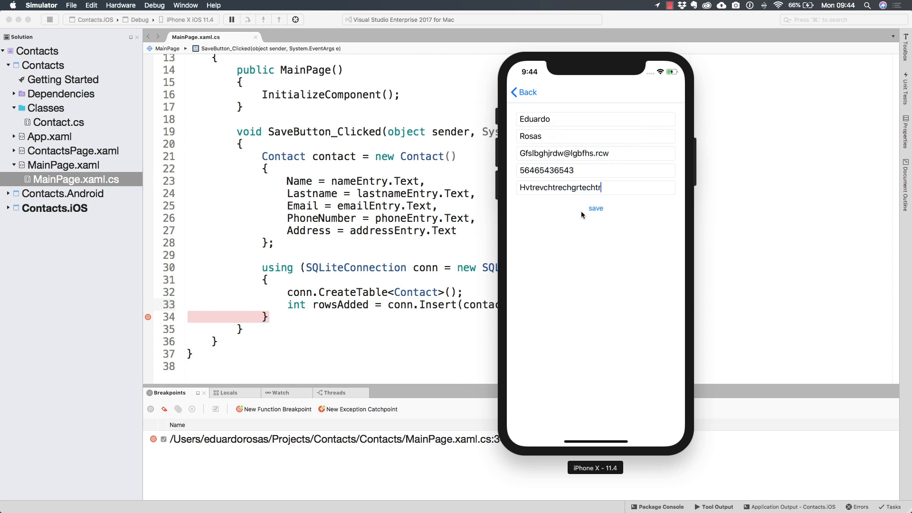
{"action": "type", "text": "eheyhy"}
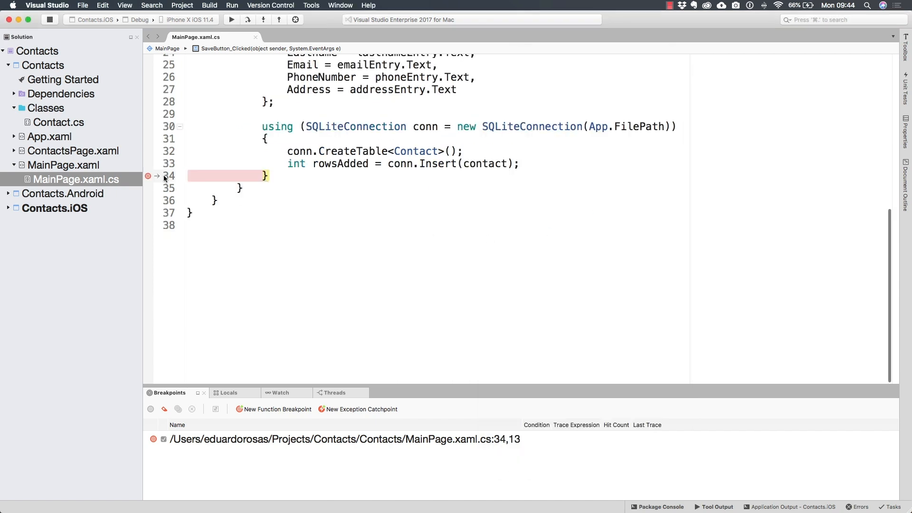
{"action": "mouse_move", "coordinate": [341, 163]}
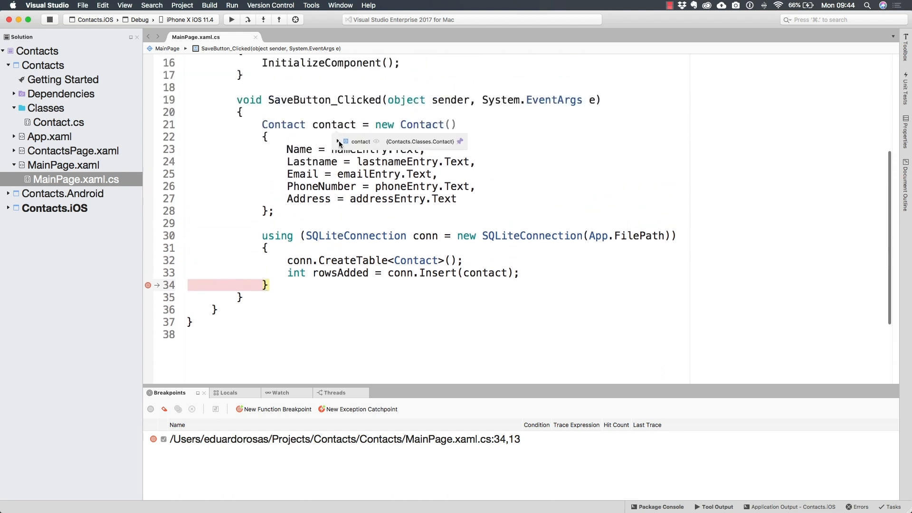
Step: Expand the contact data tip to see Id 1 and the five entered field values
{"action": "left_click", "coordinate": [339, 141]}
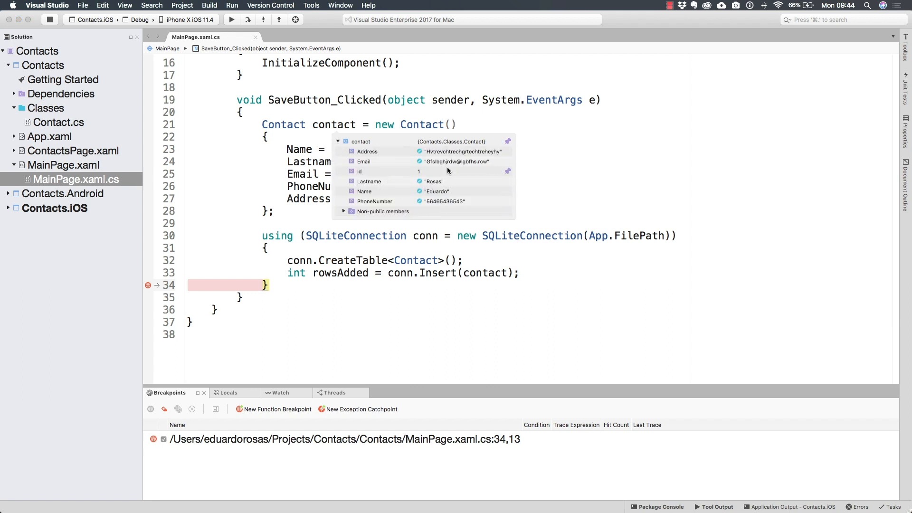